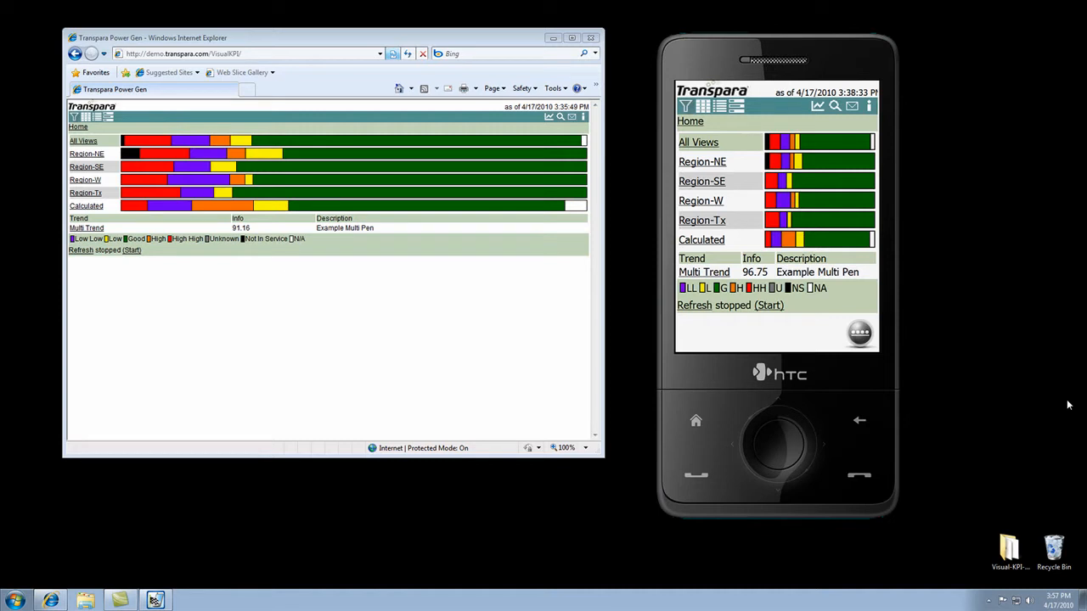
mouse_move(857, 333)
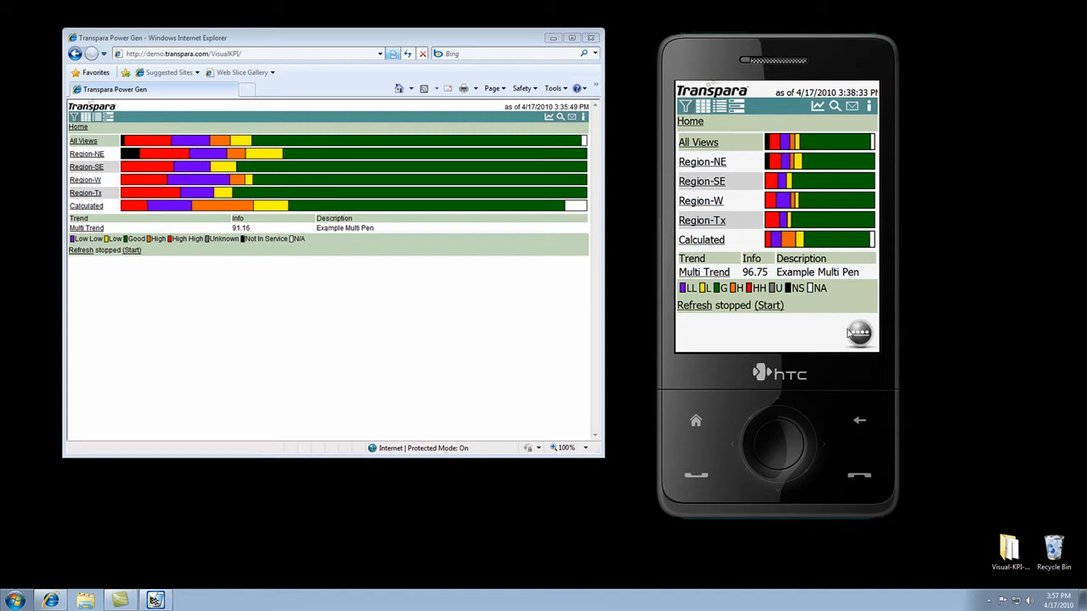
mouse_move(824, 335)
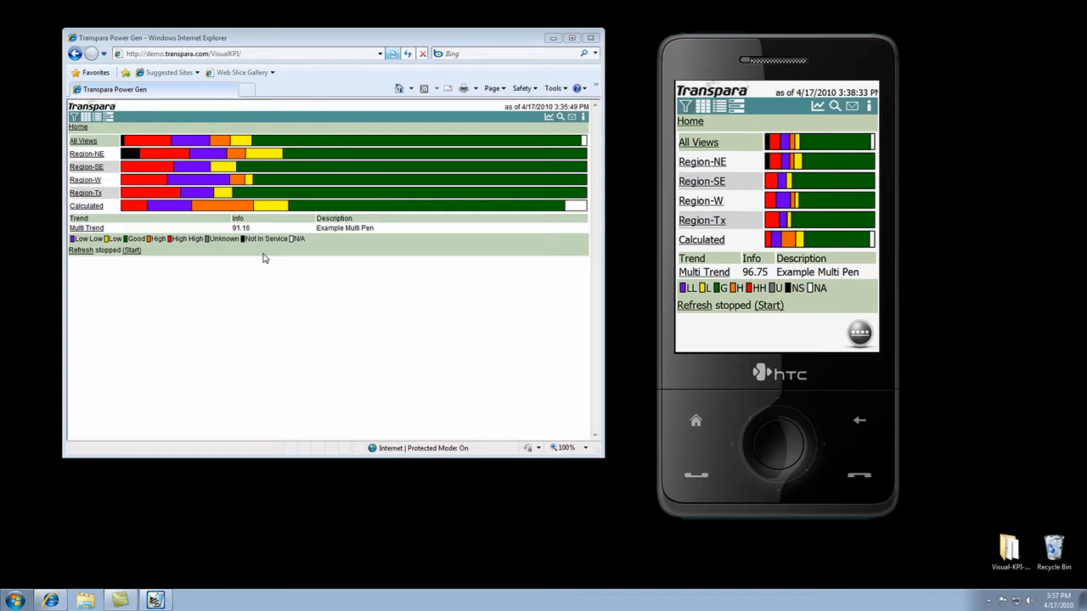
mouse_move(304, 336)
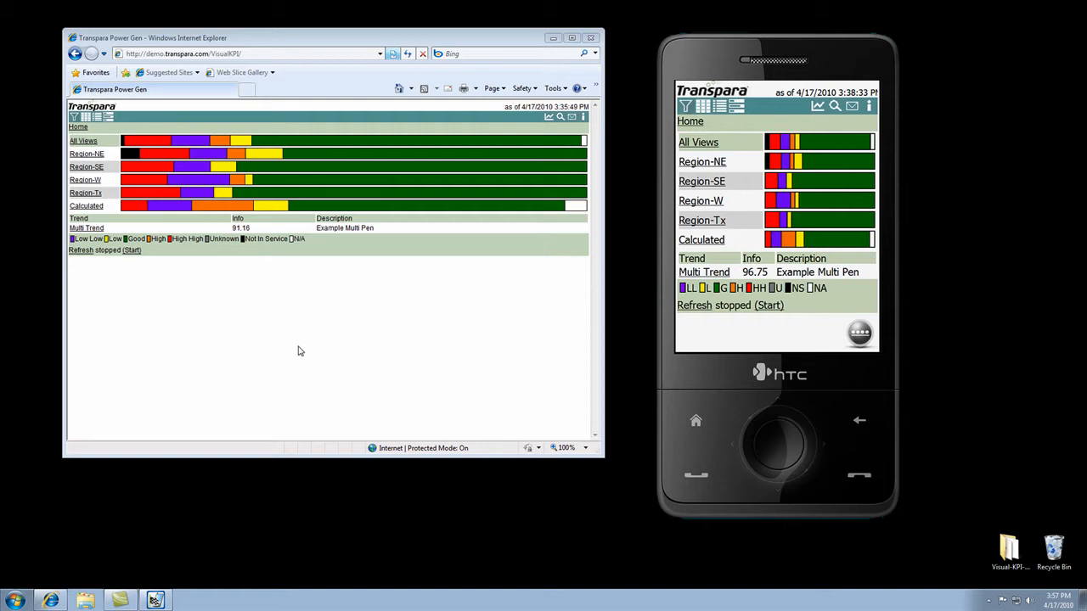
mouse_move(272, 340)
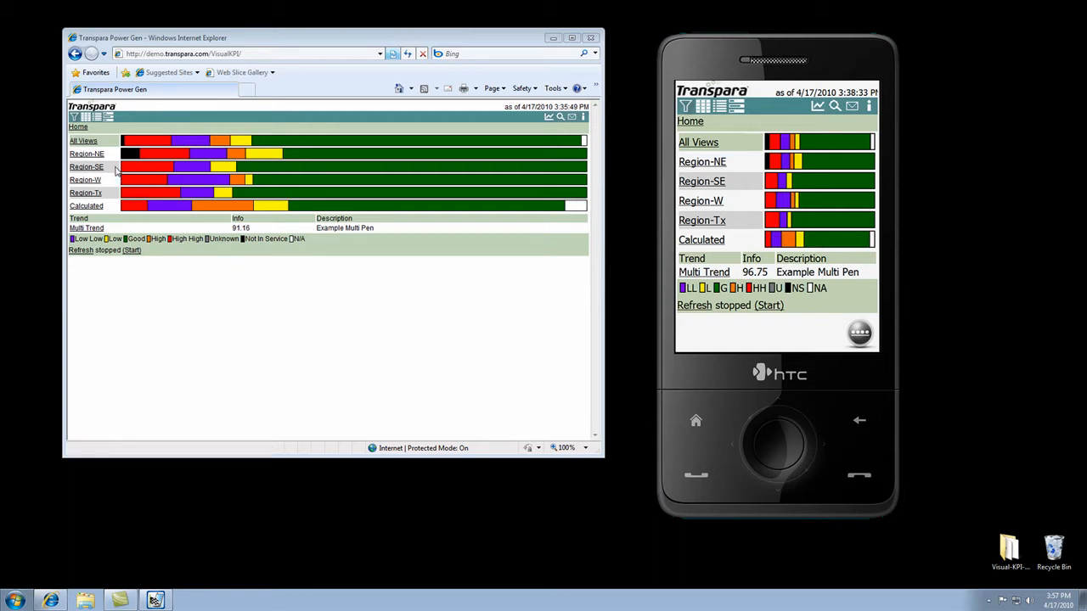
mouse_move(102, 194)
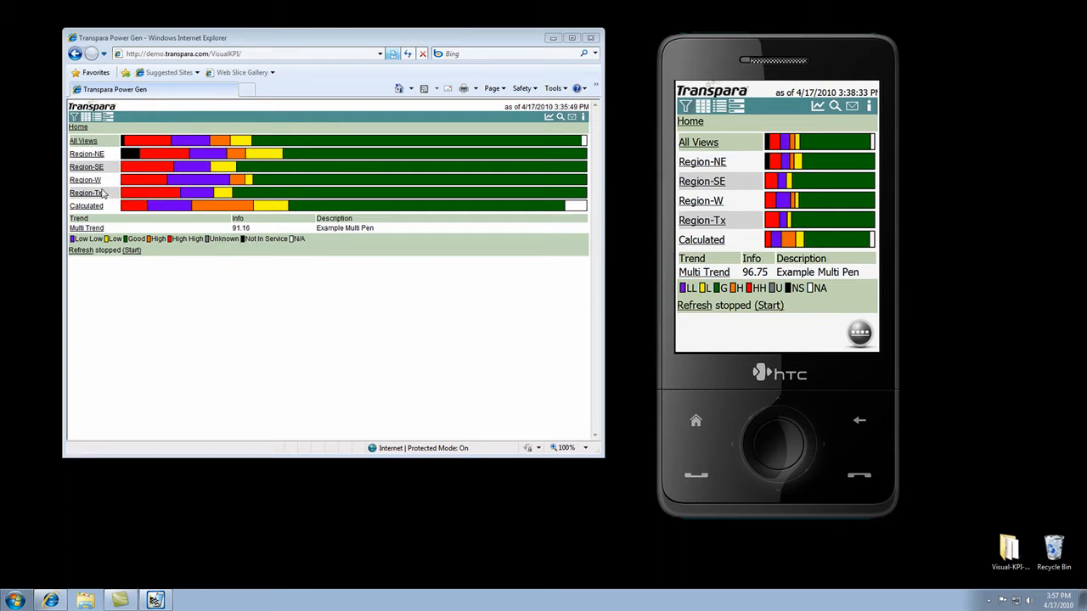
mouse_move(109, 159)
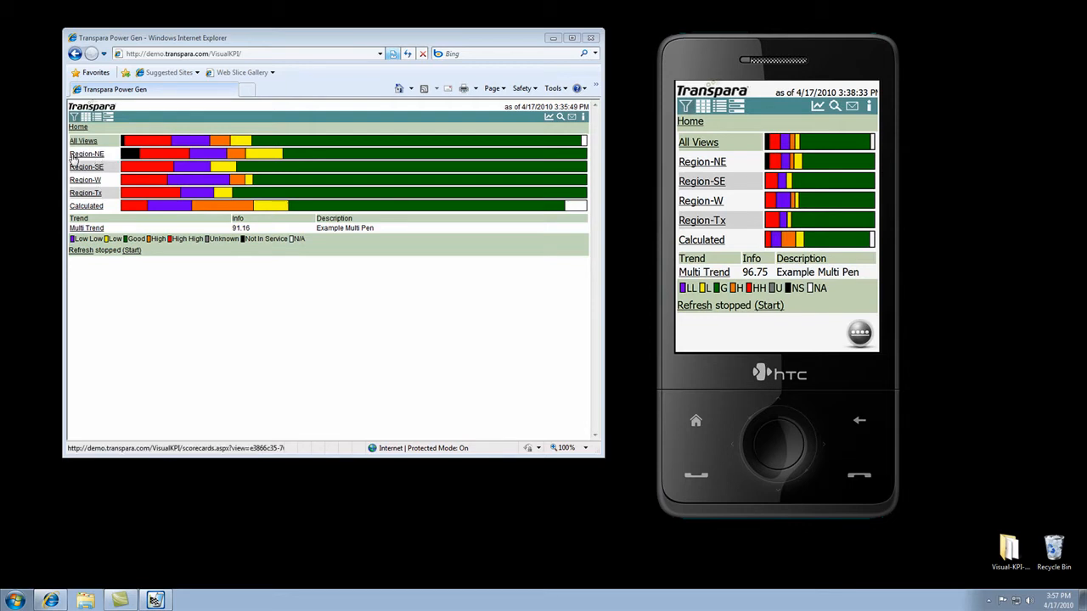
mouse_move(95, 163)
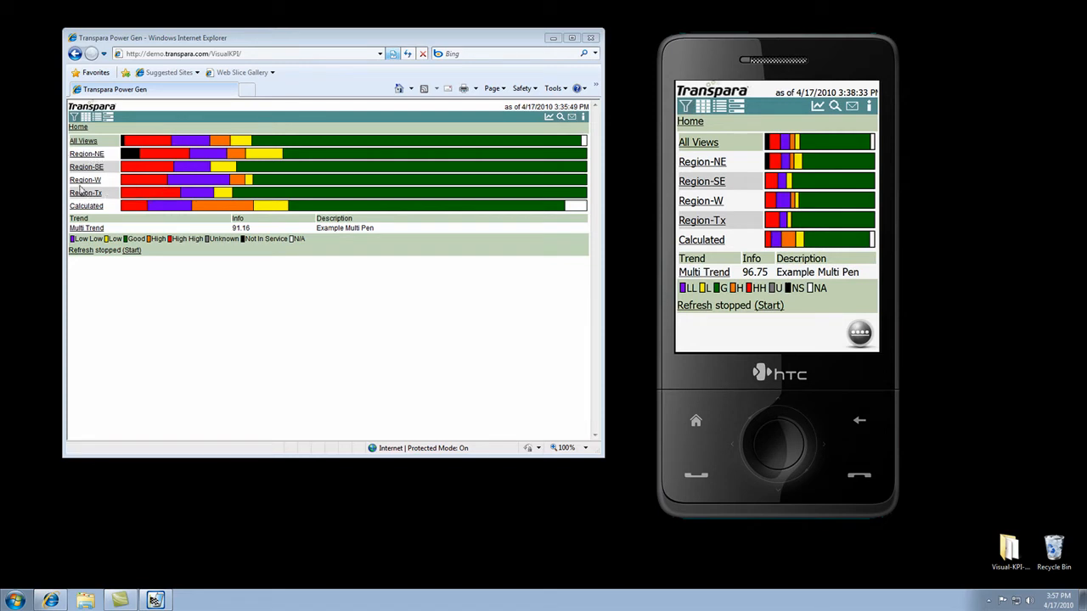
mouse_move(109, 211)
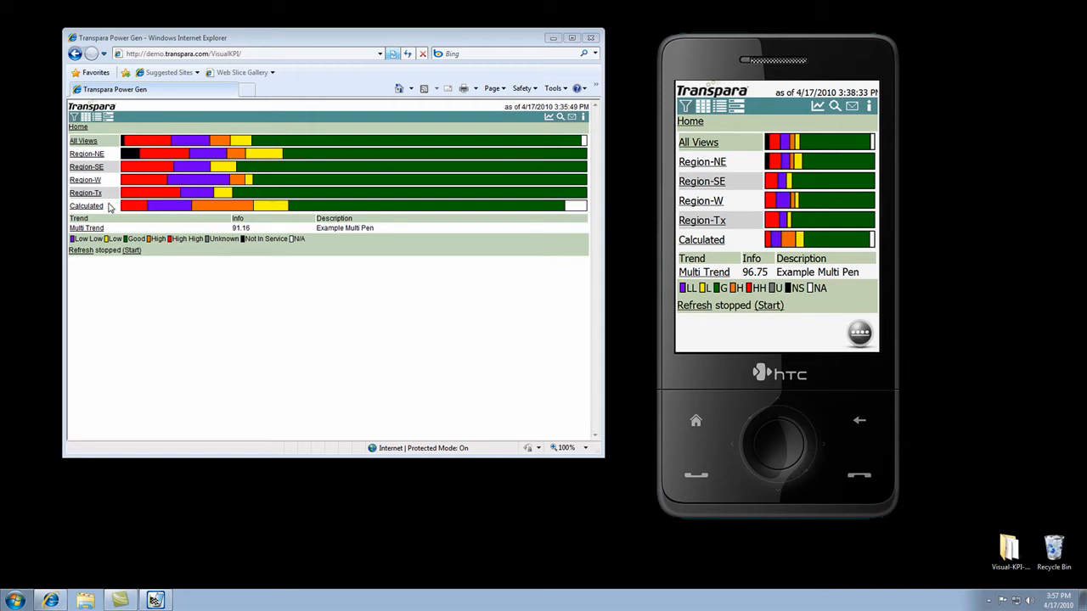
mouse_move(54, 269)
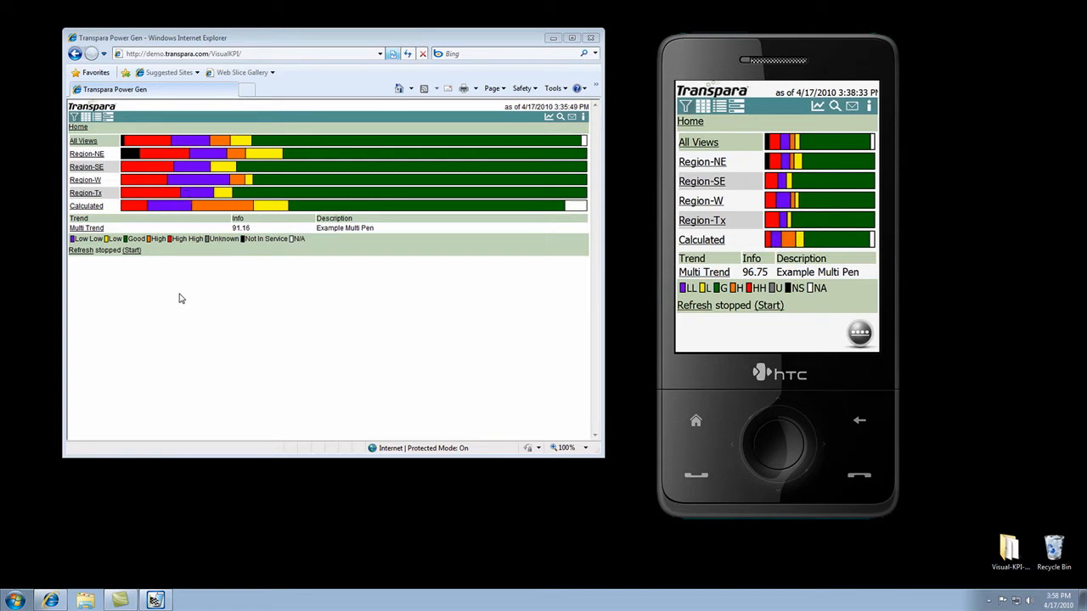
mouse_move(180, 180)
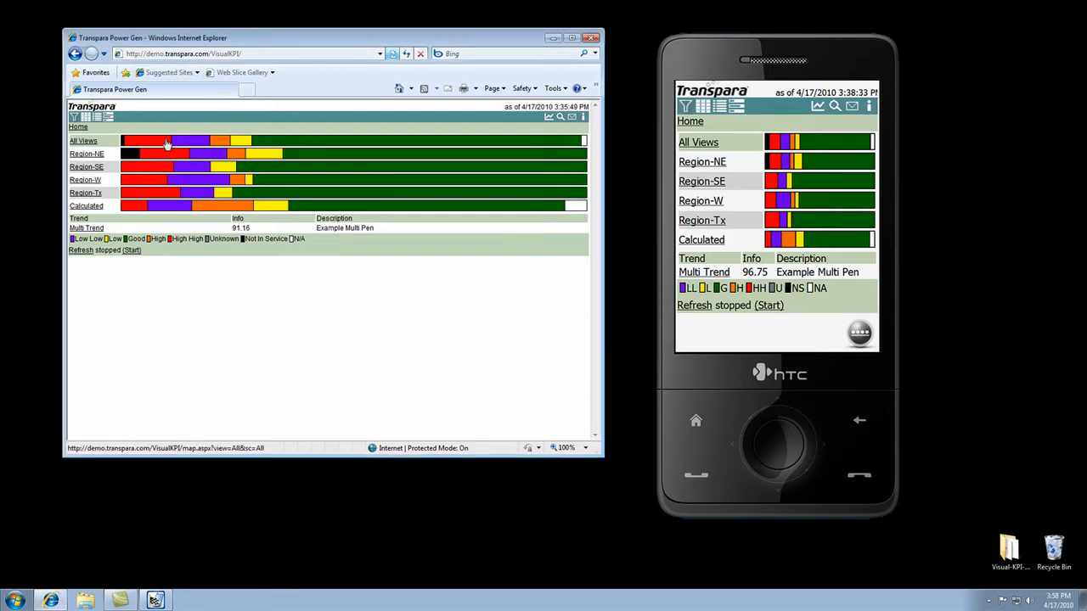
mouse_move(166, 143)
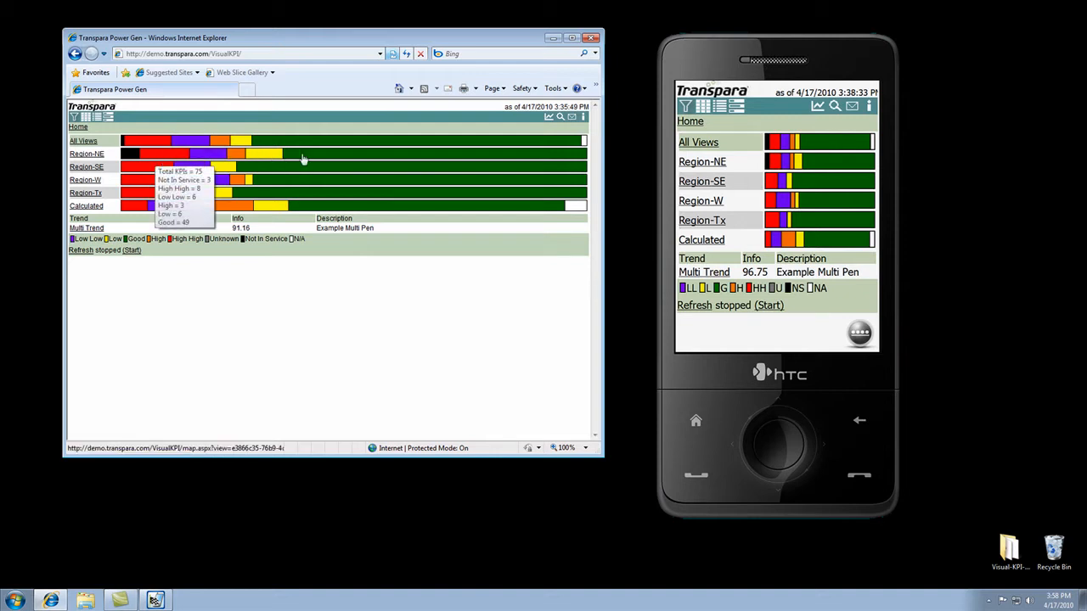
mouse_move(387, 162)
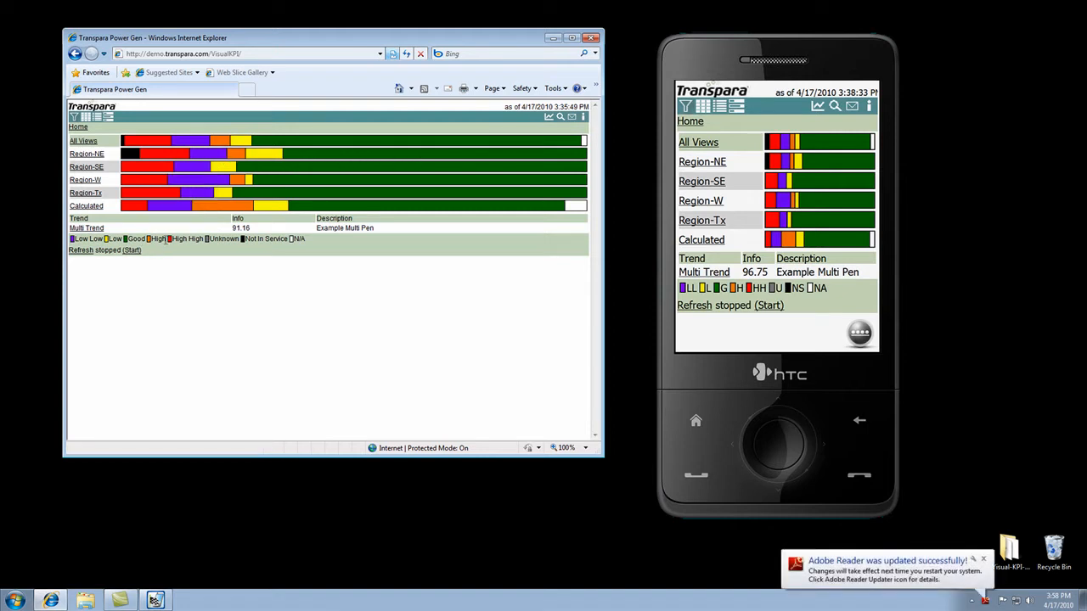
mouse_move(201, 238)
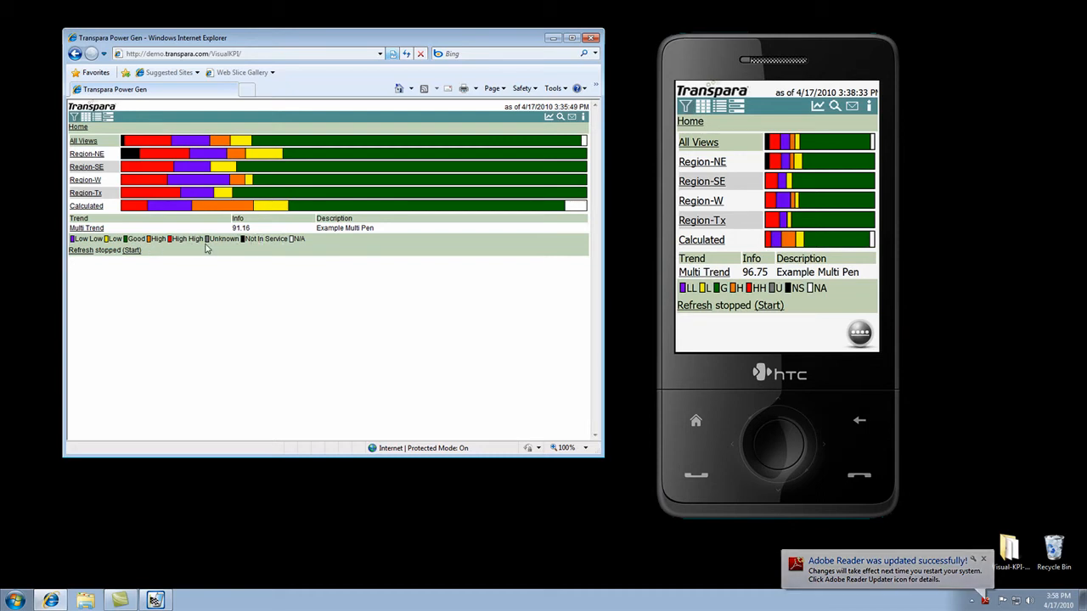
mouse_move(339, 244)
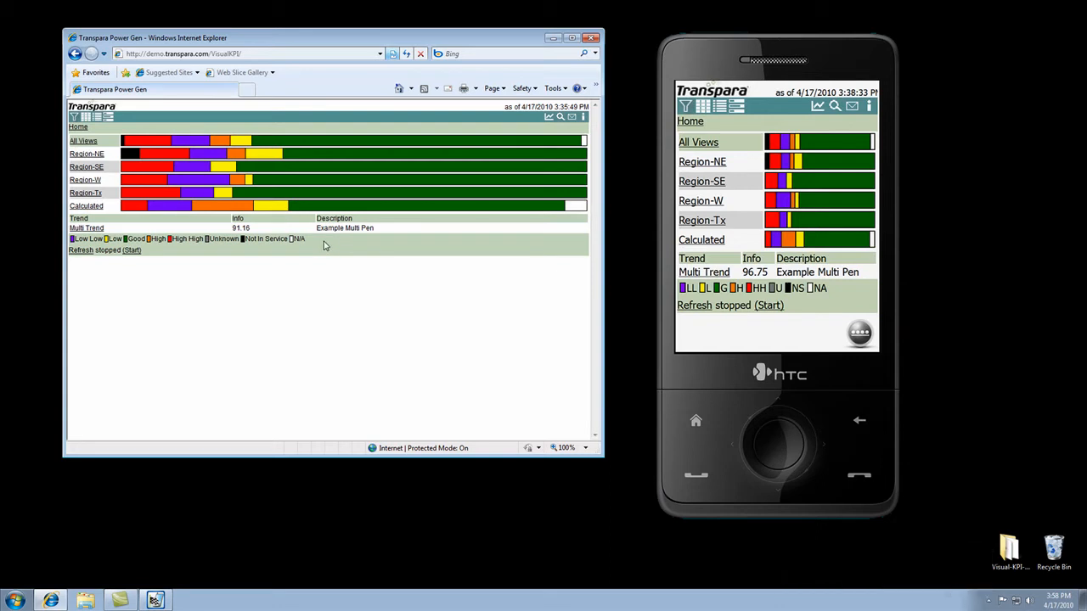
mouse_move(323, 246)
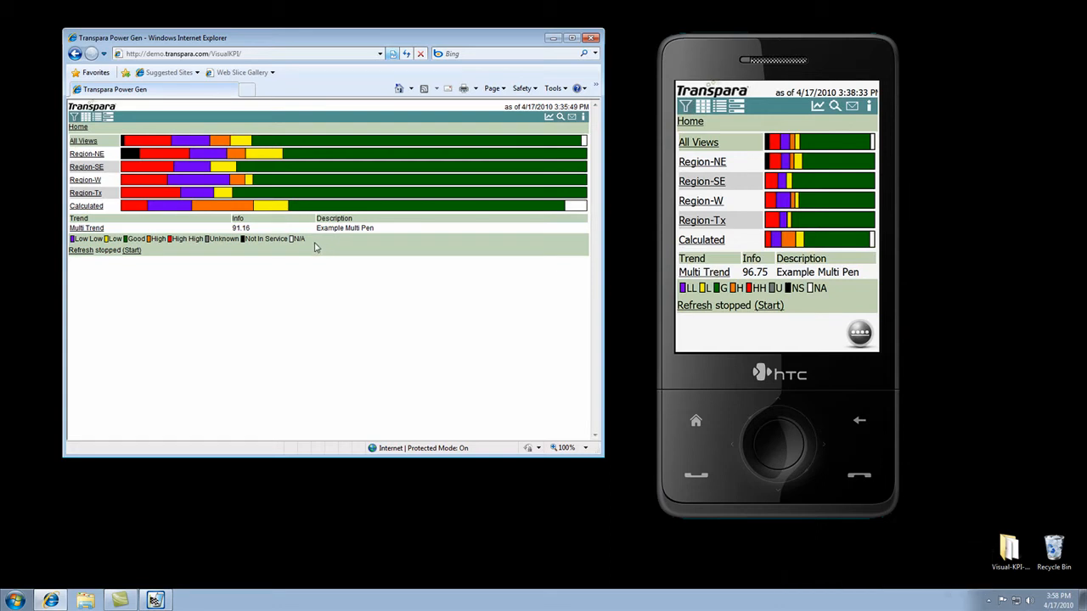
mouse_move(319, 241)
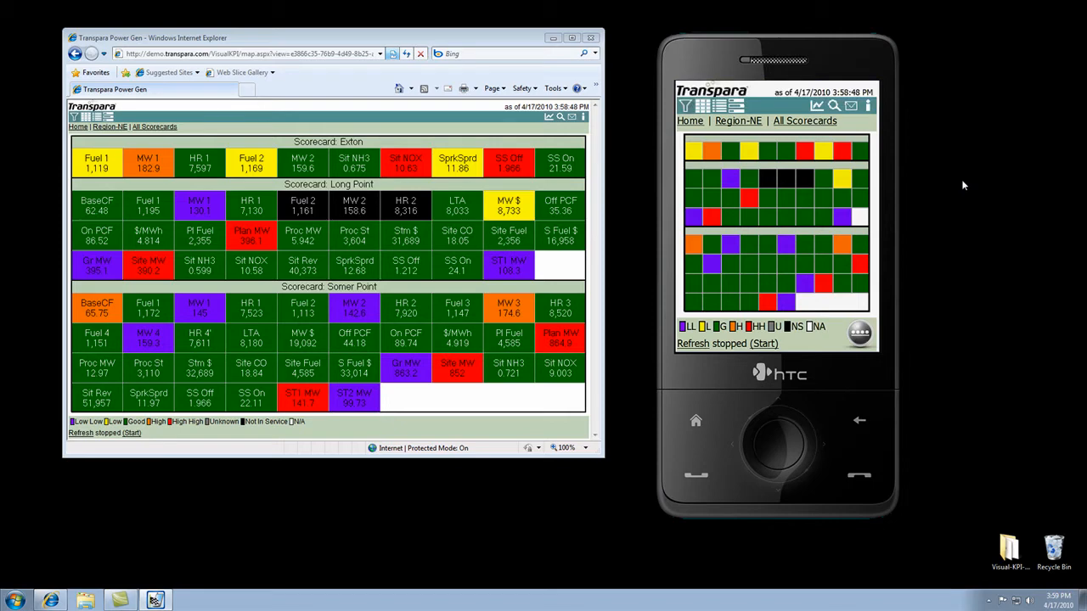
mouse_move(846, 129)
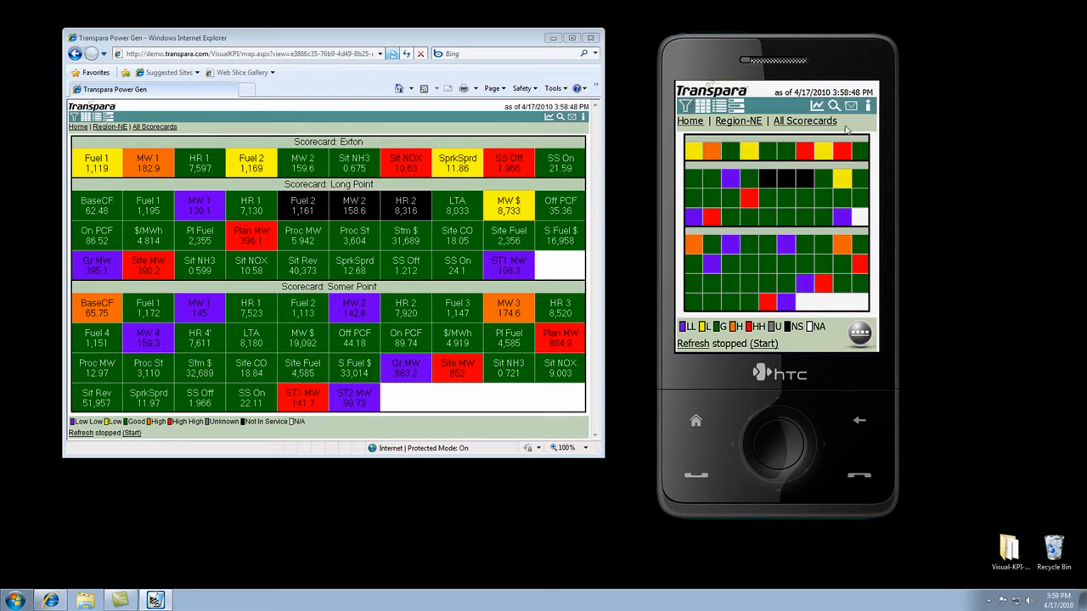
mouse_move(858, 61)
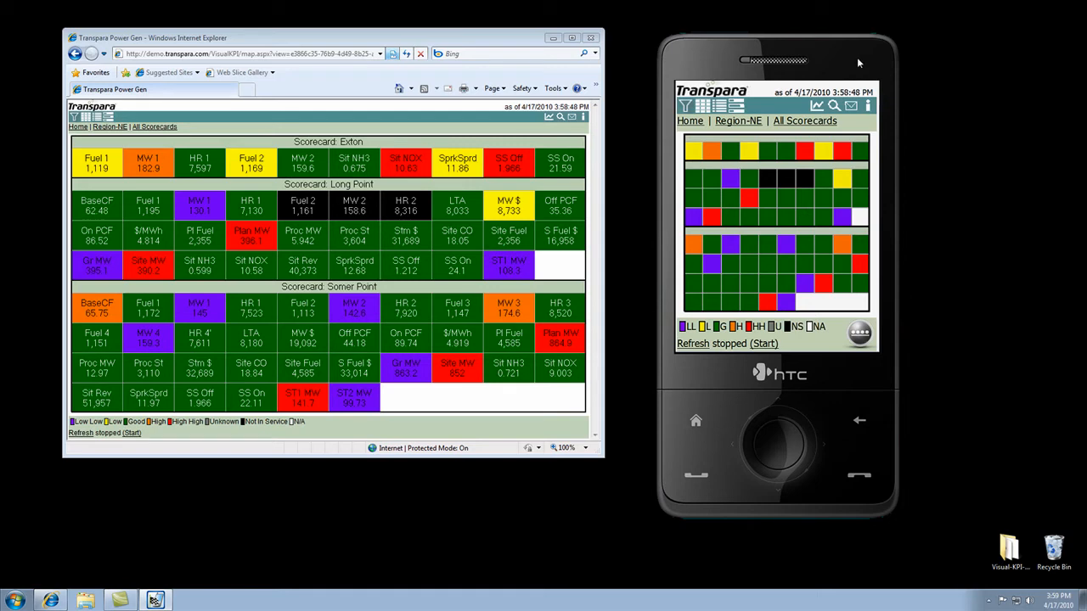
mouse_move(858, 63)
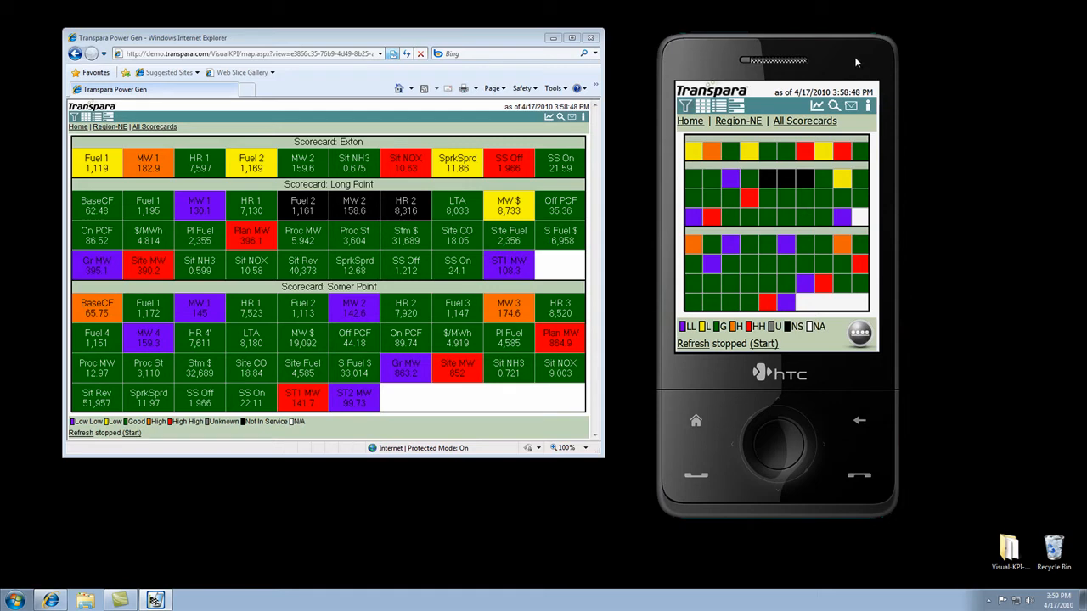
mouse_move(822, 58)
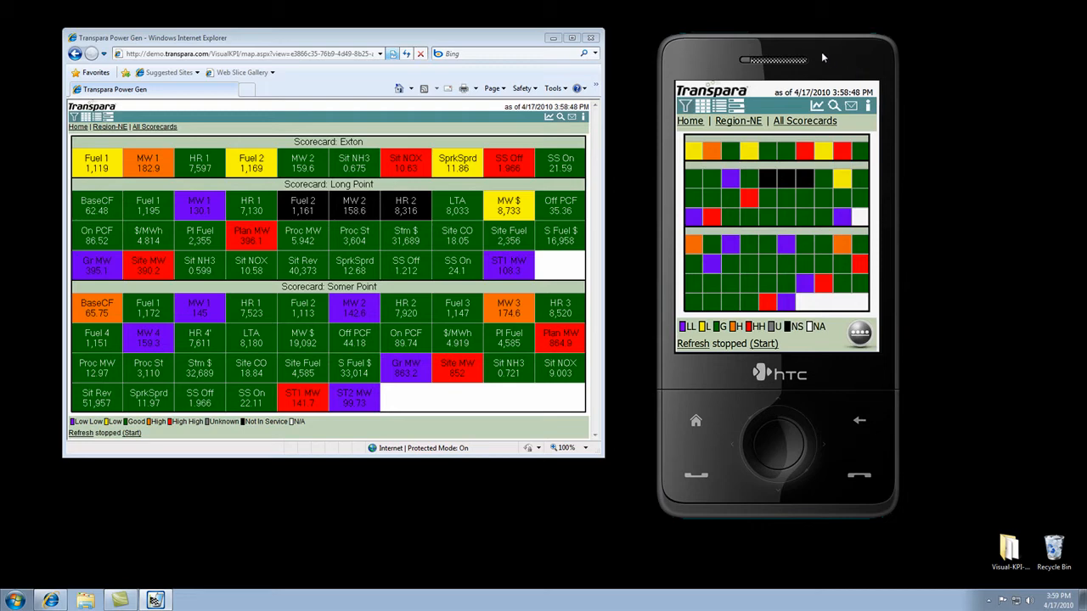
mouse_move(703, 84)
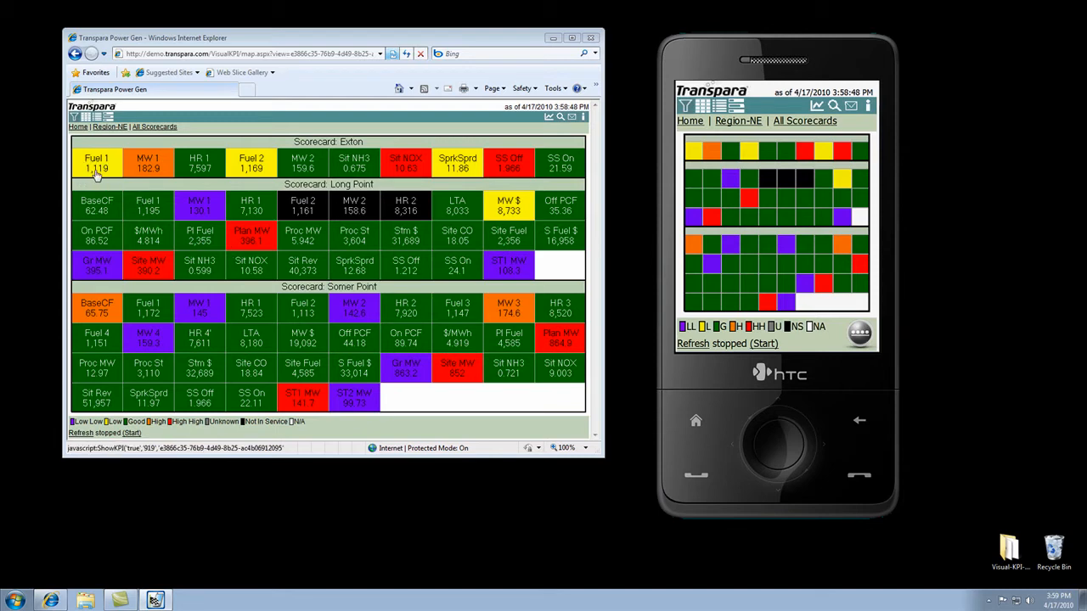
mouse_move(95, 175)
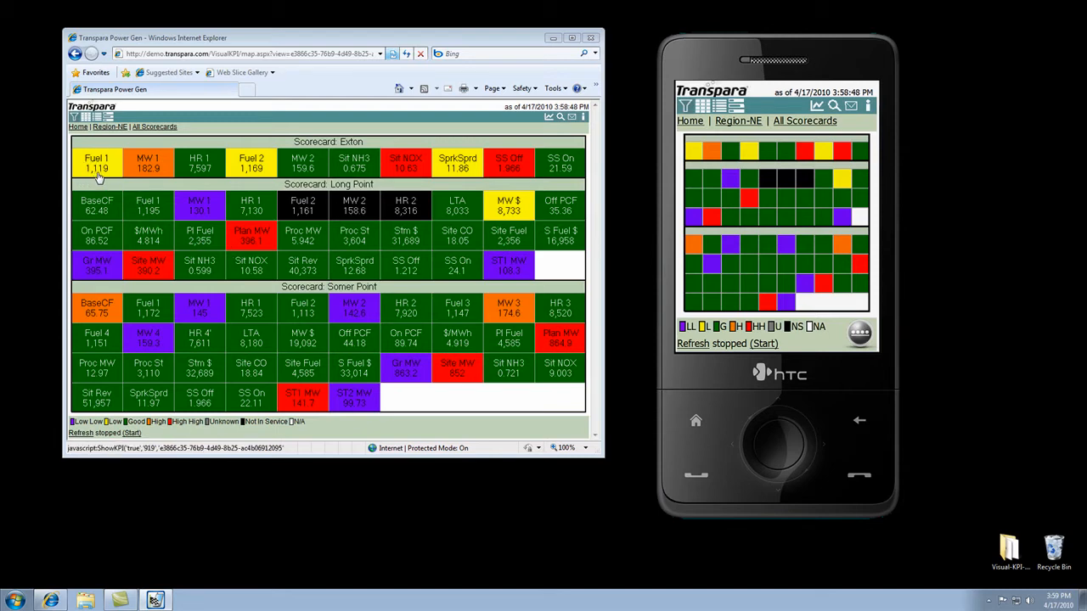
mouse_move(710, 163)
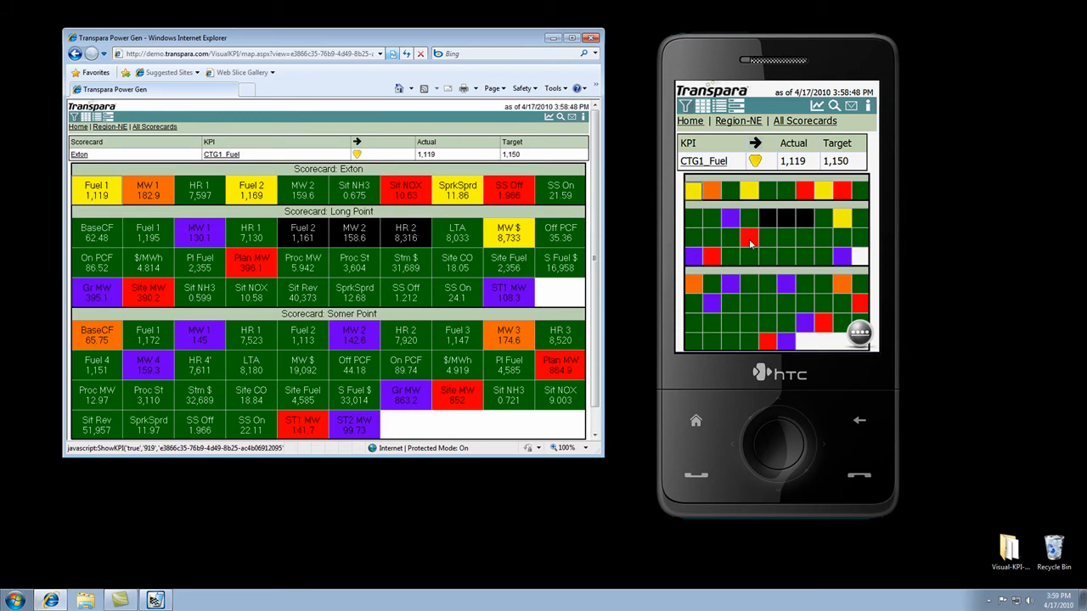
mouse_move(441, 210)
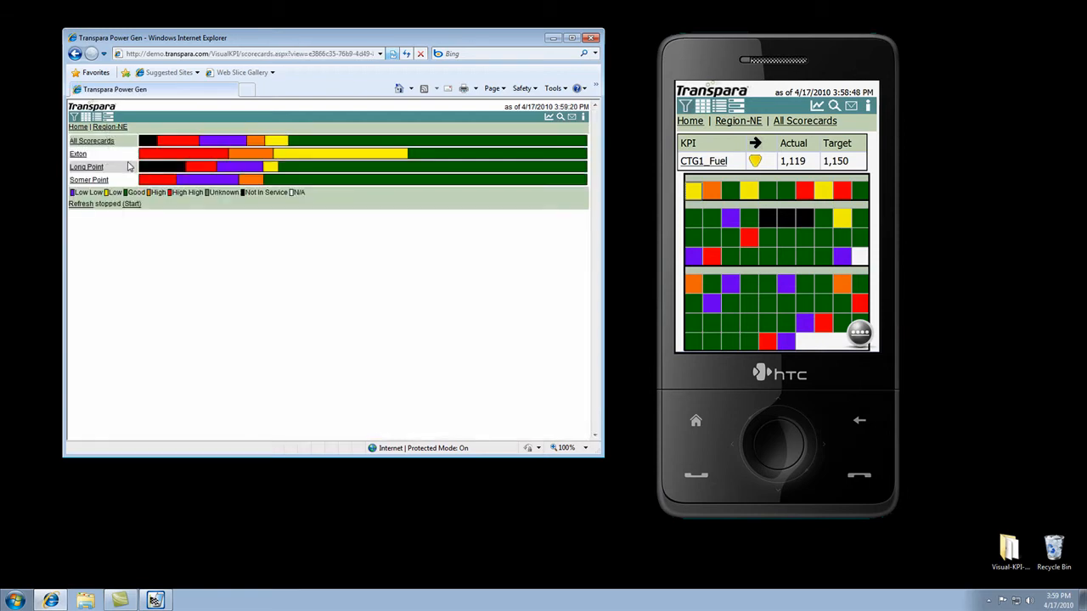
Switch the desktop to the Region-NE scorecards bar chart via the breadcrumb.
left_click(78, 153)
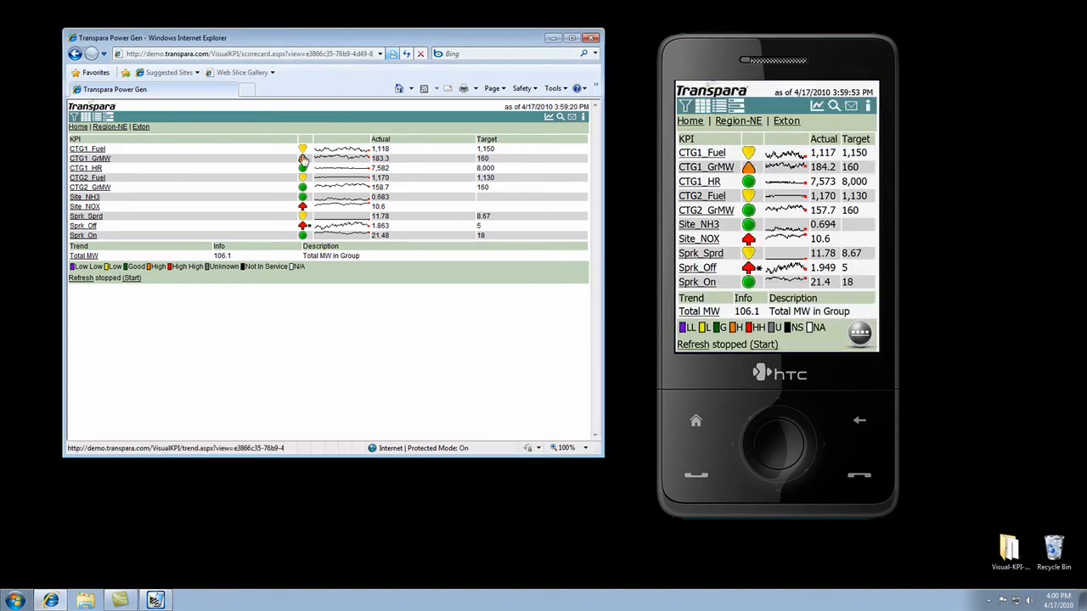
mouse_move(285, 173)
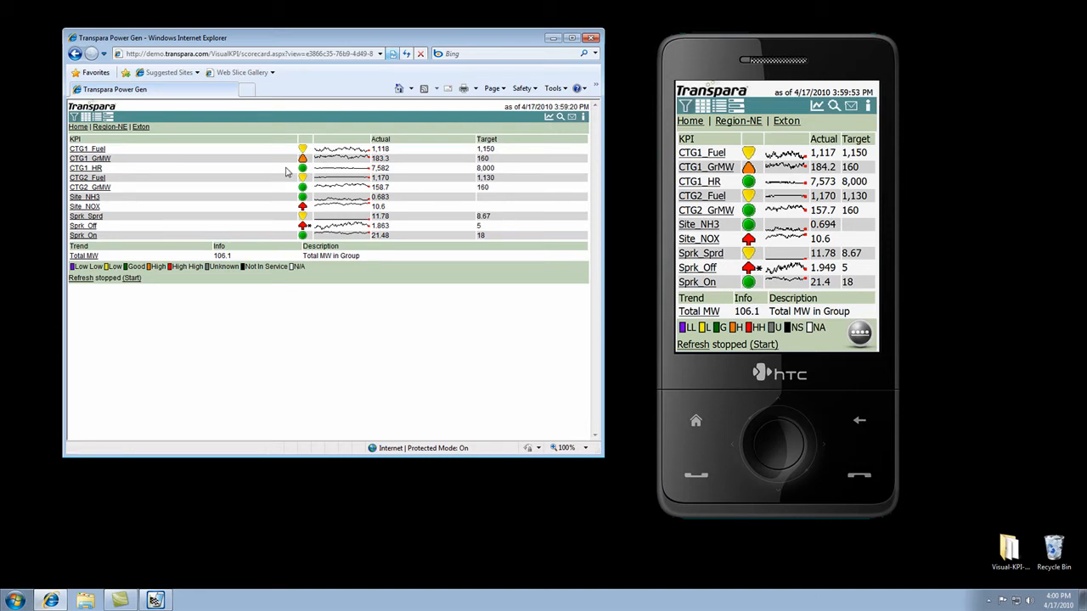
mouse_move(288, 163)
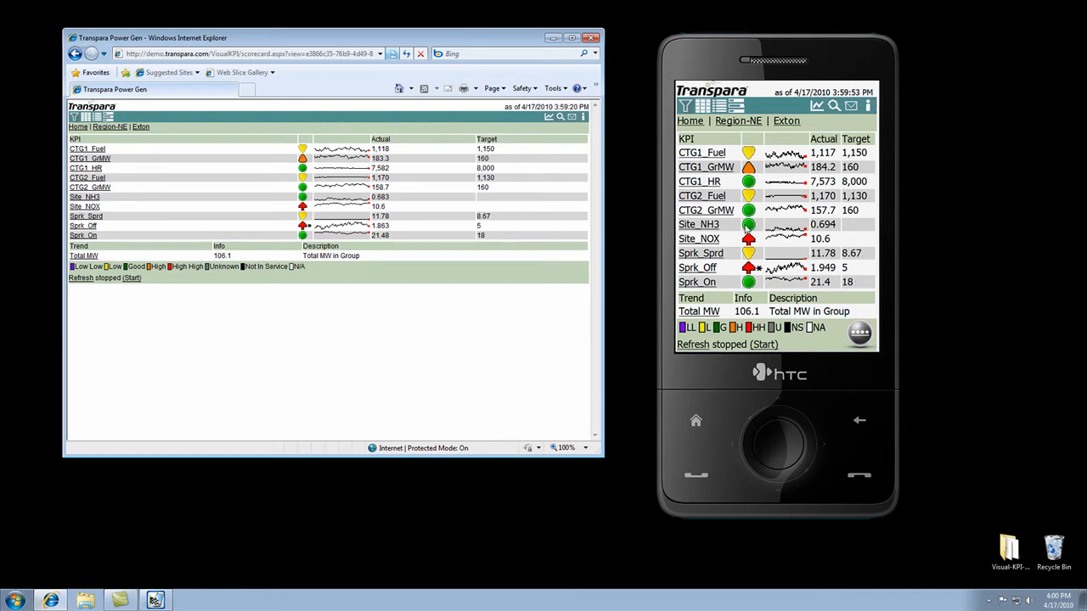
mouse_move(625, 238)
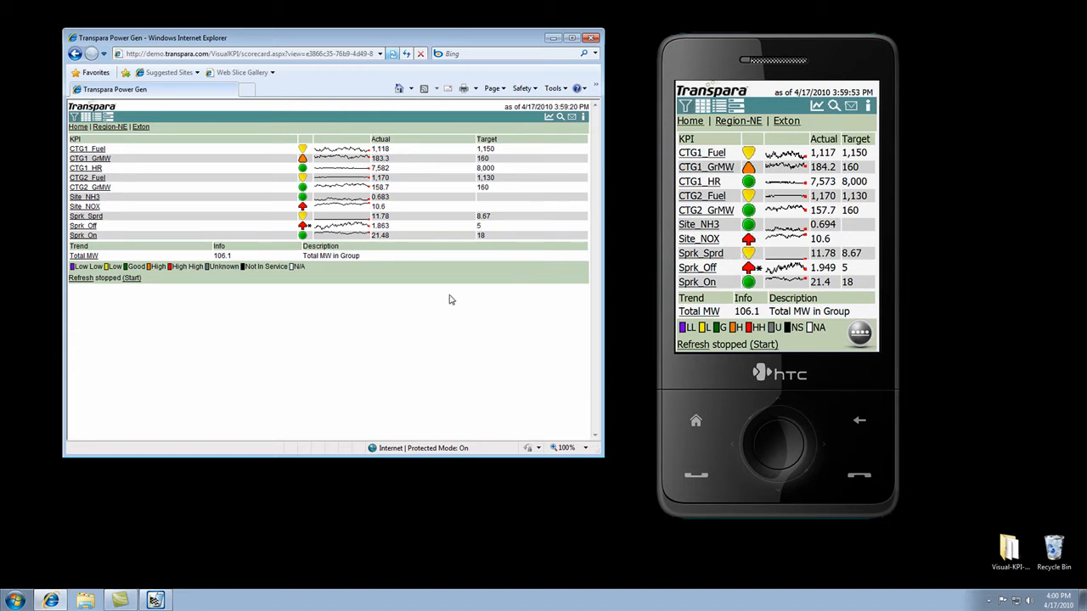
mouse_move(414, 320)
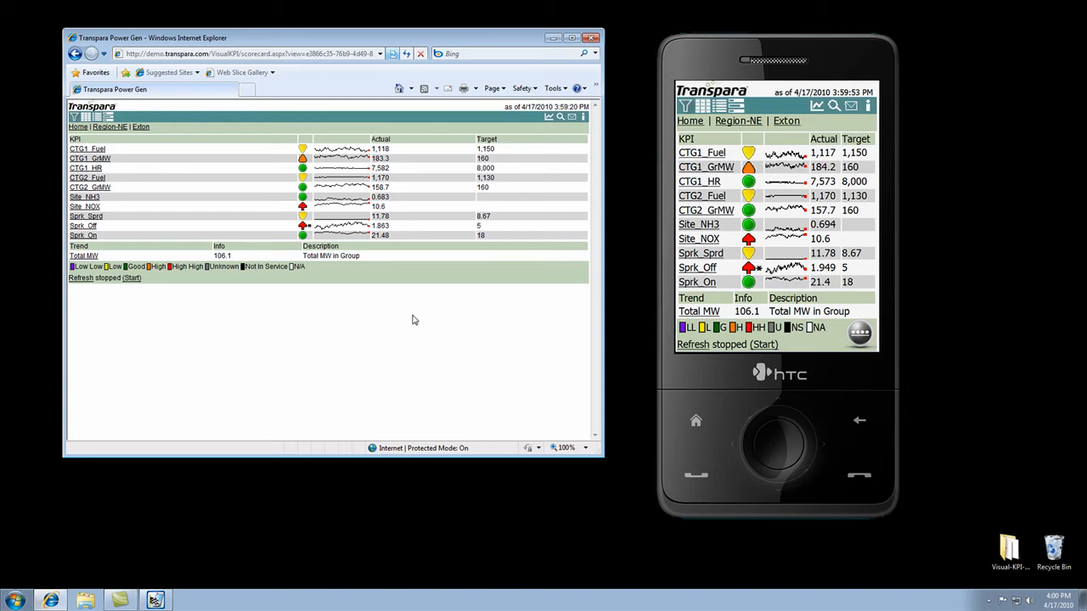
mouse_move(391, 304)
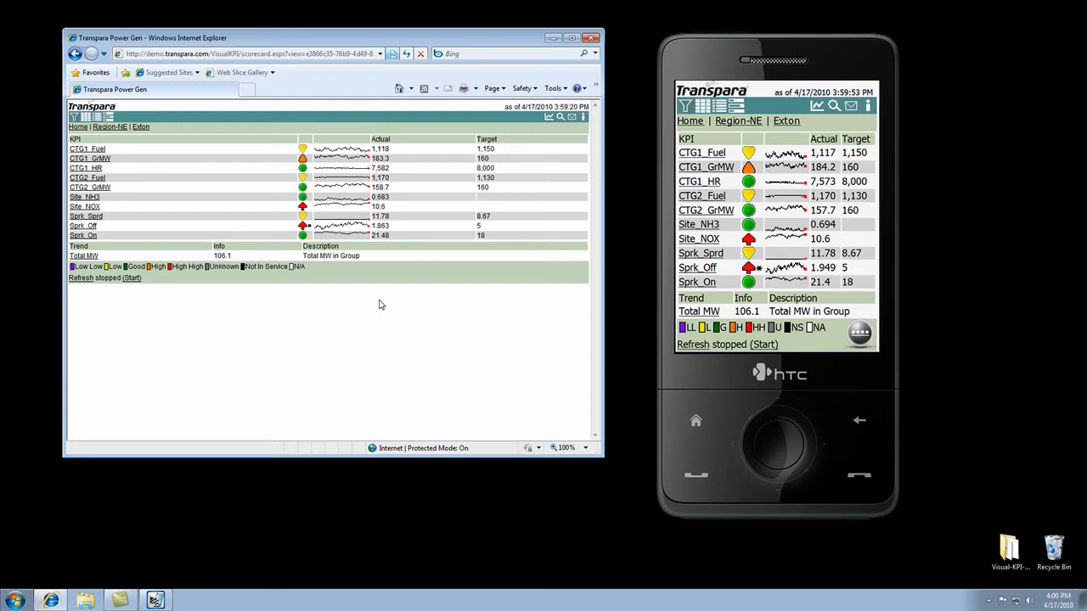
mouse_move(367, 307)
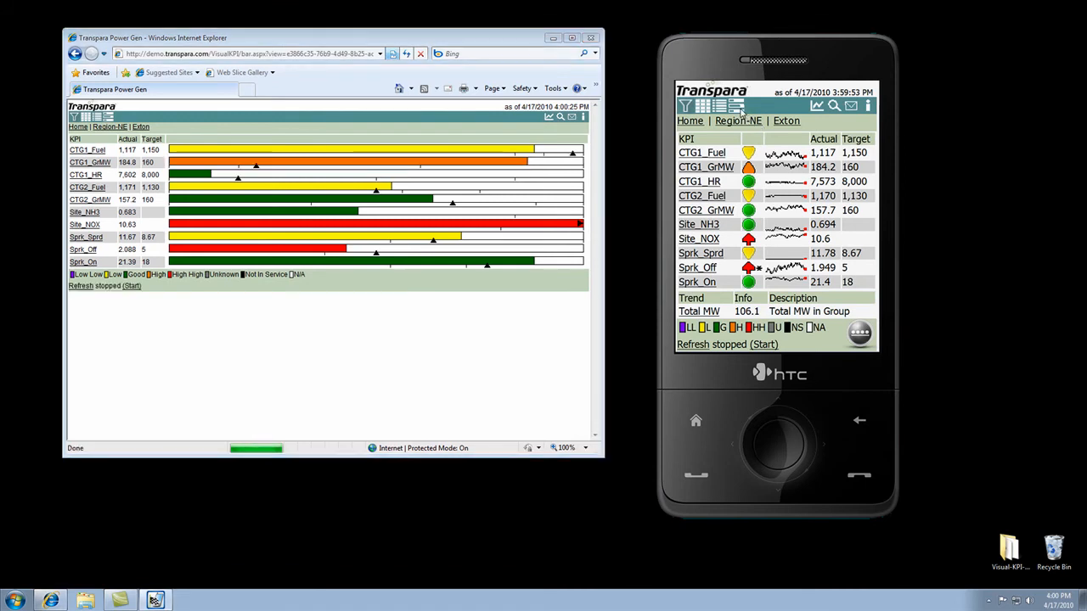
Show Exton's KPIs as bar charts on the phone.
left_click(740, 106)
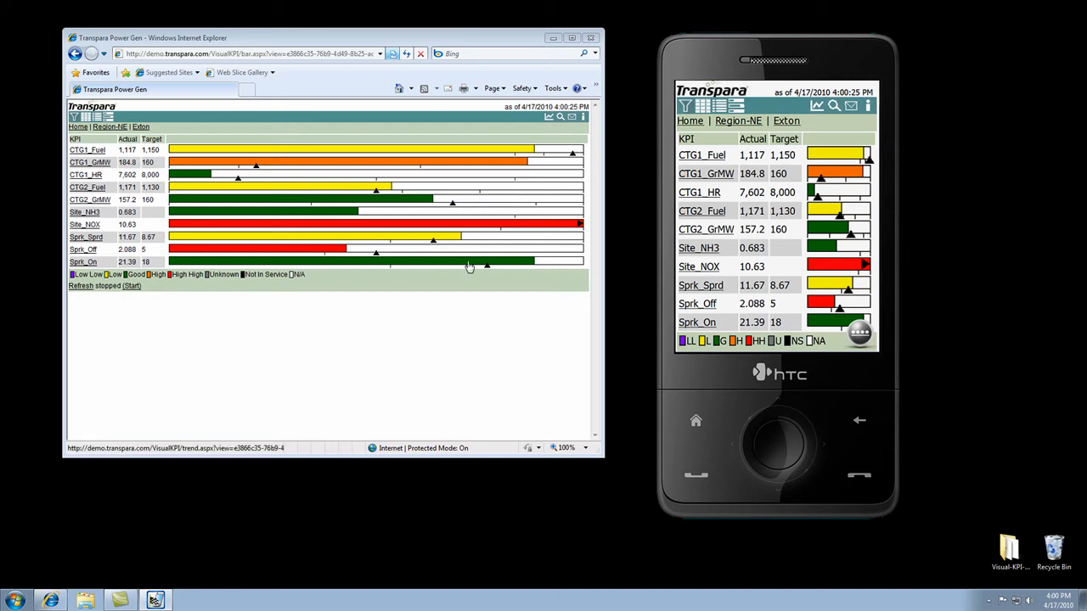
mouse_move(526, 269)
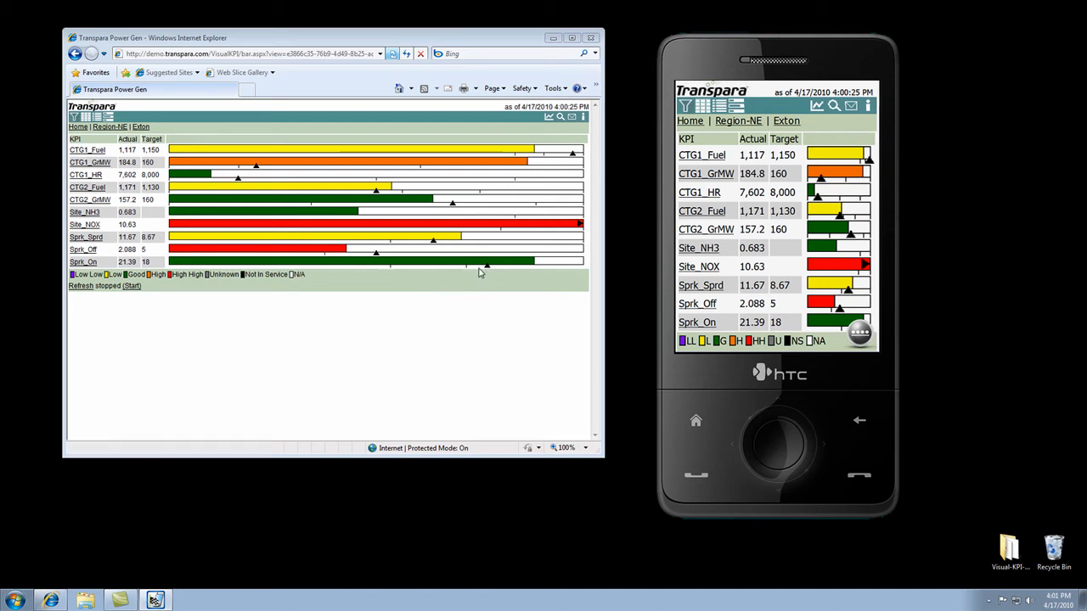
mouse_move(476, 313)
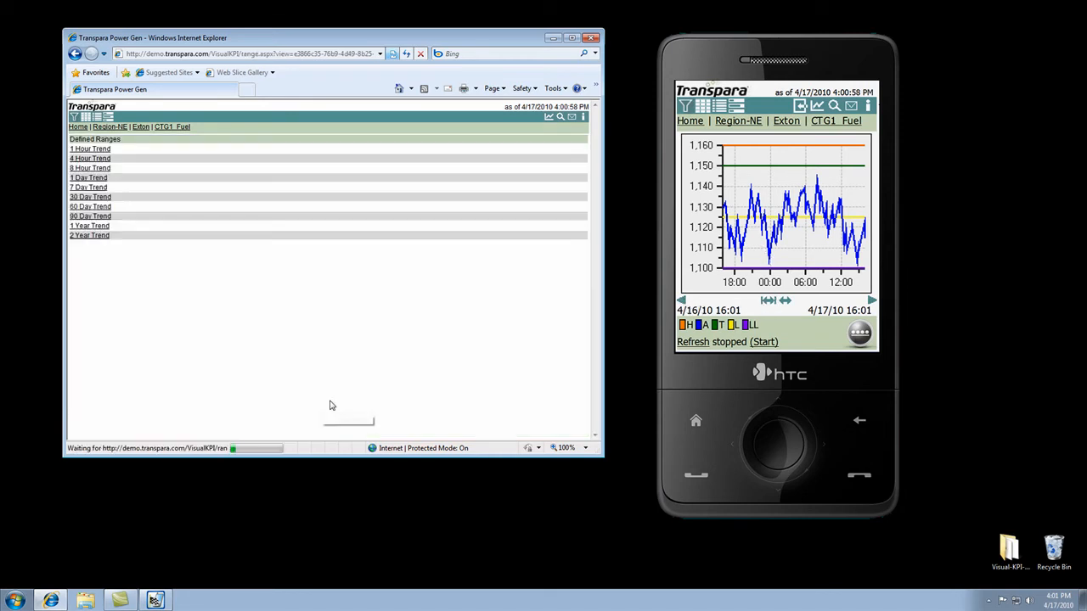
Show the 7 Day Trend for CTG1_Fuel (4/10 to 4/17) on desktop and phone.
left_click(89, 186)
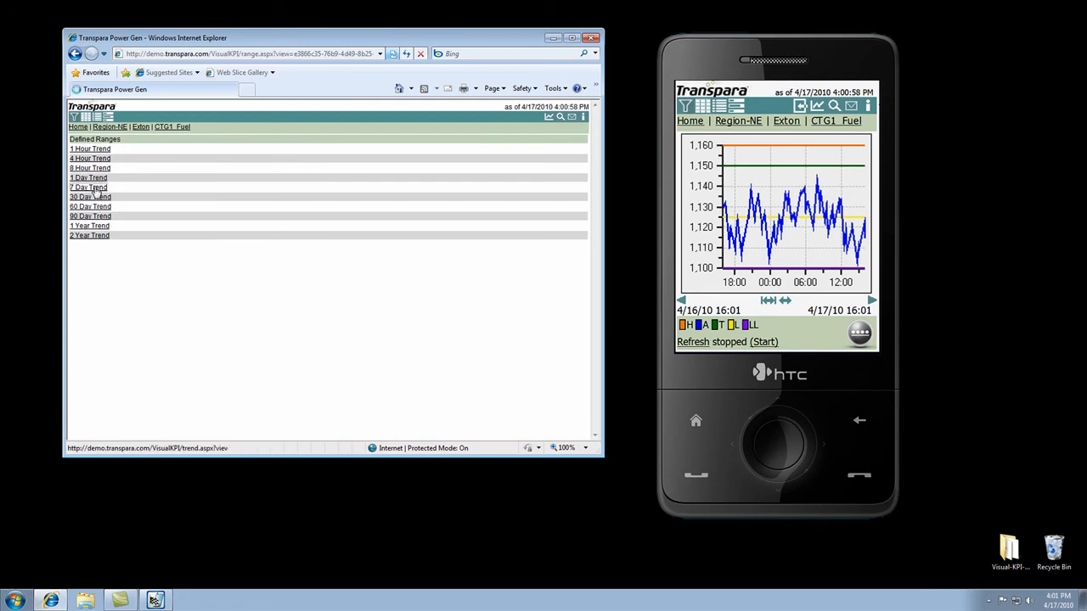
left_click(89, 187)
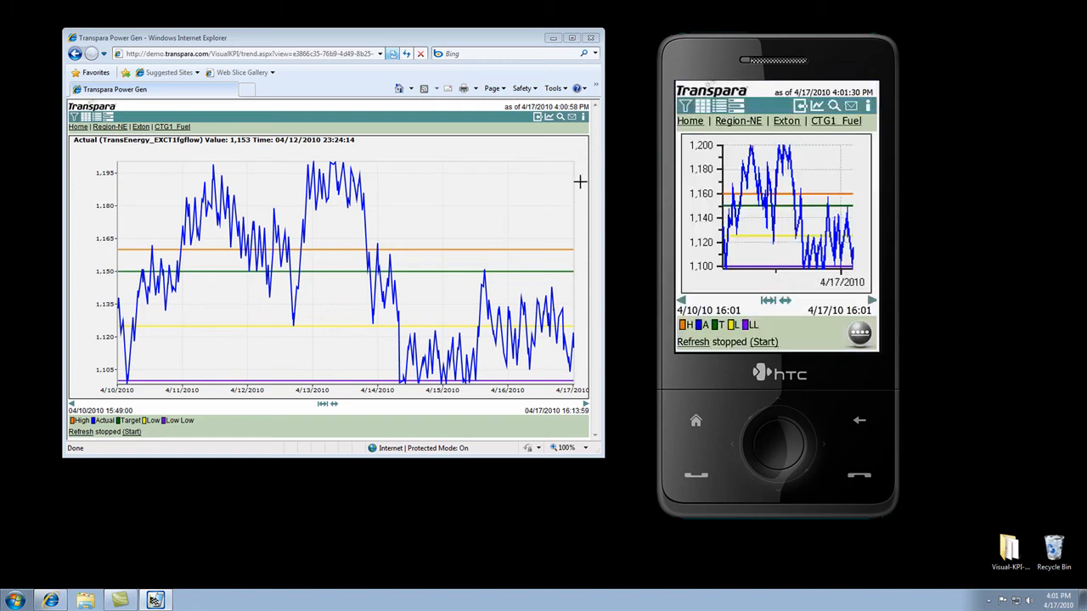
mouse_move(411, 320)
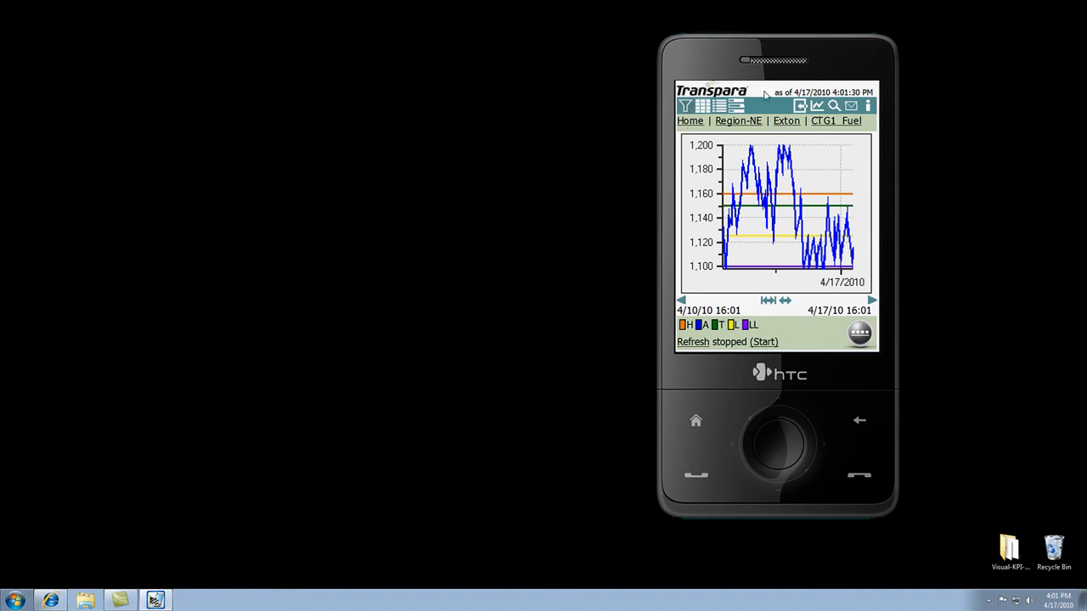
mouse_move(833, 187)
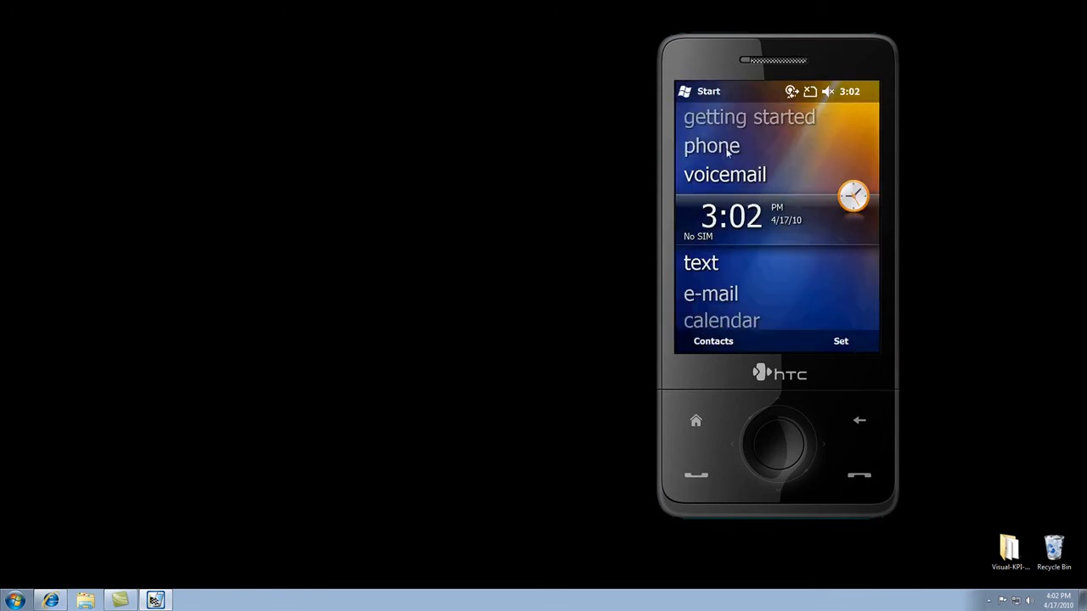
Go to the phone's Start menu and launch E-mail to reach the Messaging account list.
left_click(700, 92)
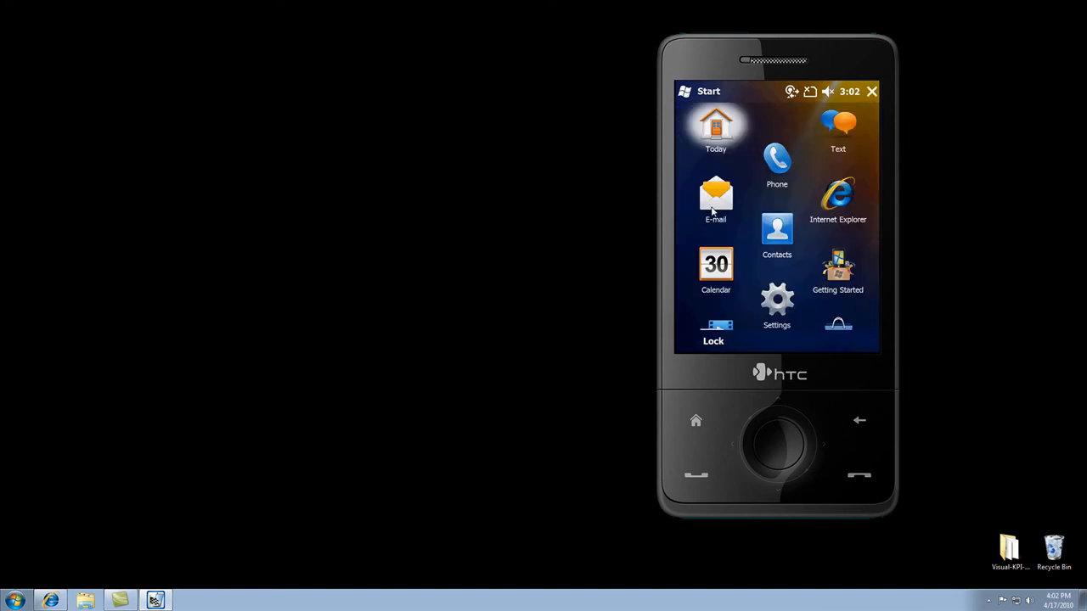
left_click(716, 201)
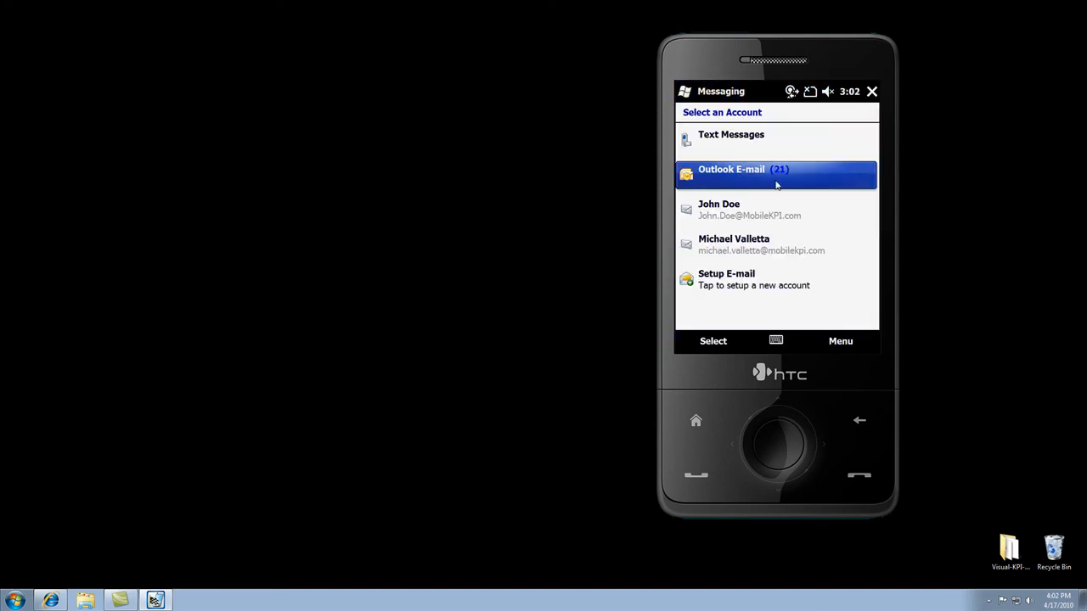
In Outlook E-mail, read the CTG1_Fuel alert: Good to Low, actual 1119.81 vs target 1150.
left_click(774, 175)
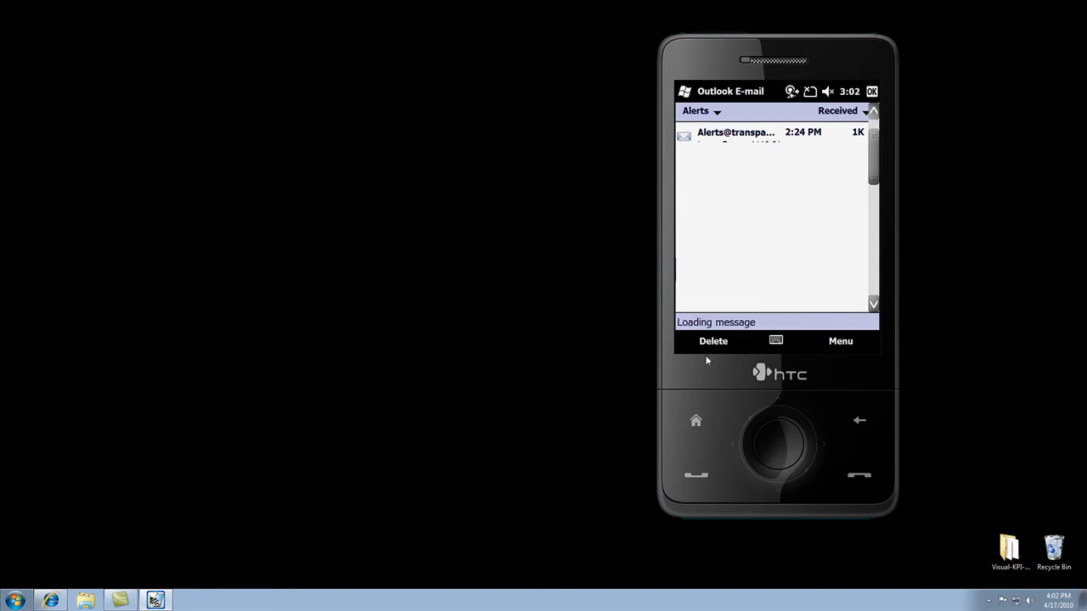
left_click(736, 132)
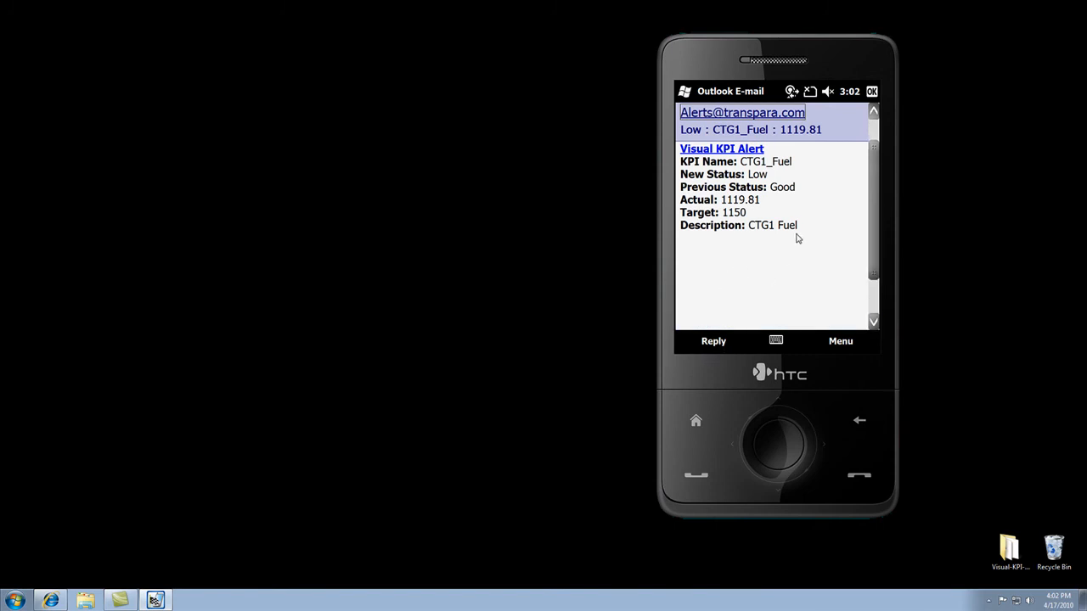
mouse_move(771, 244)
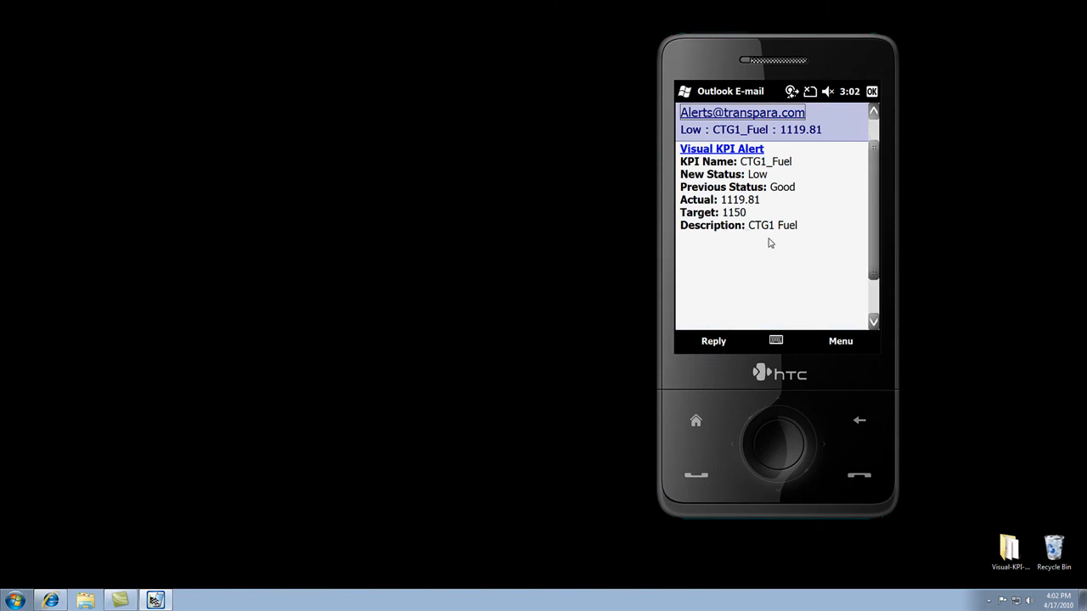
mouse_move(734, 219)
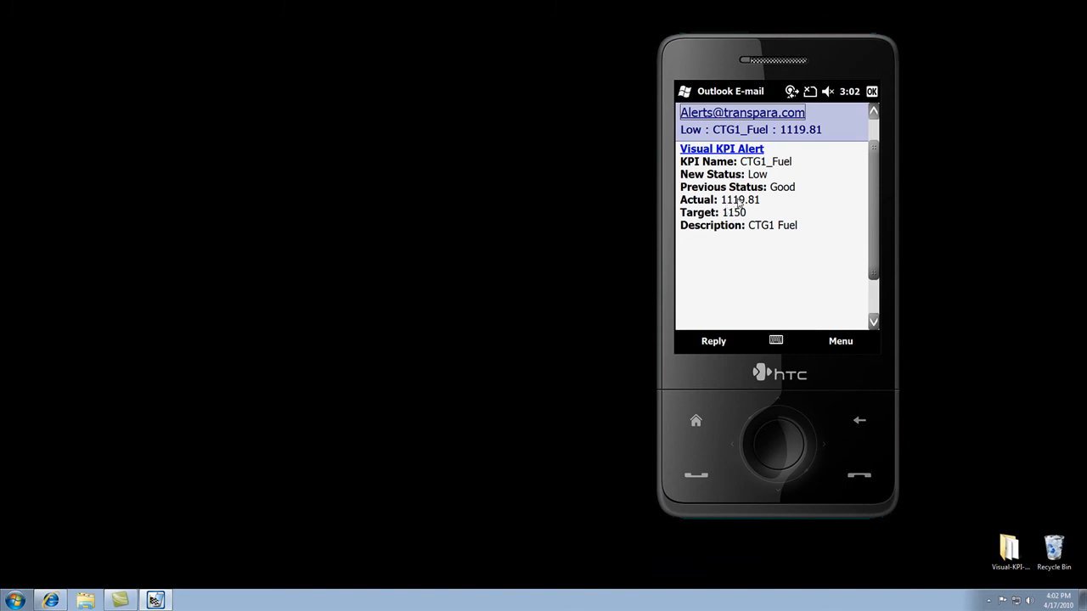
mouse_move(780, 231)
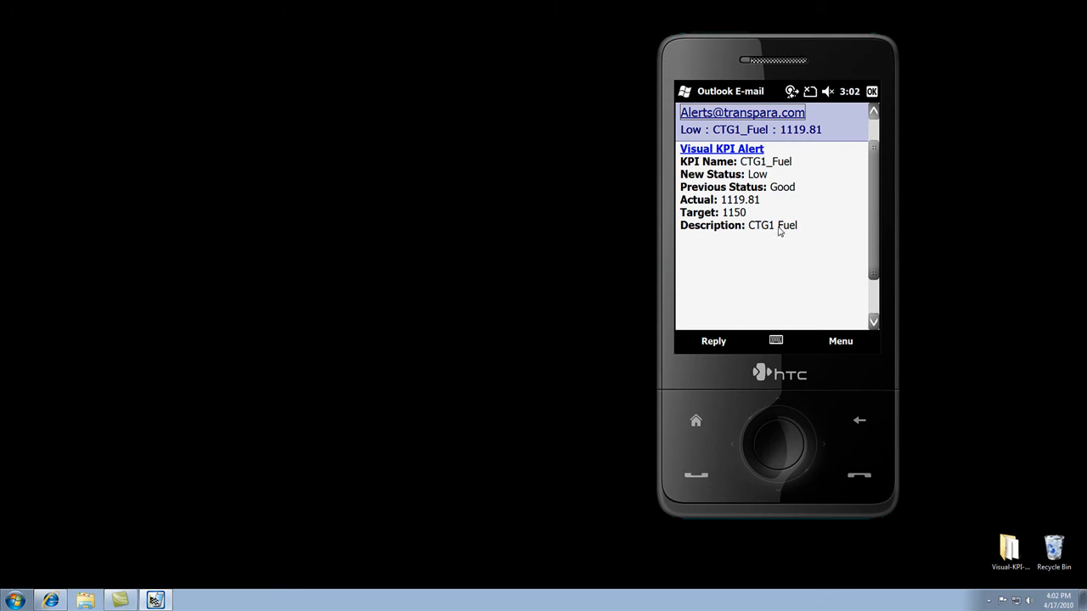
mouse_move(758, 235)
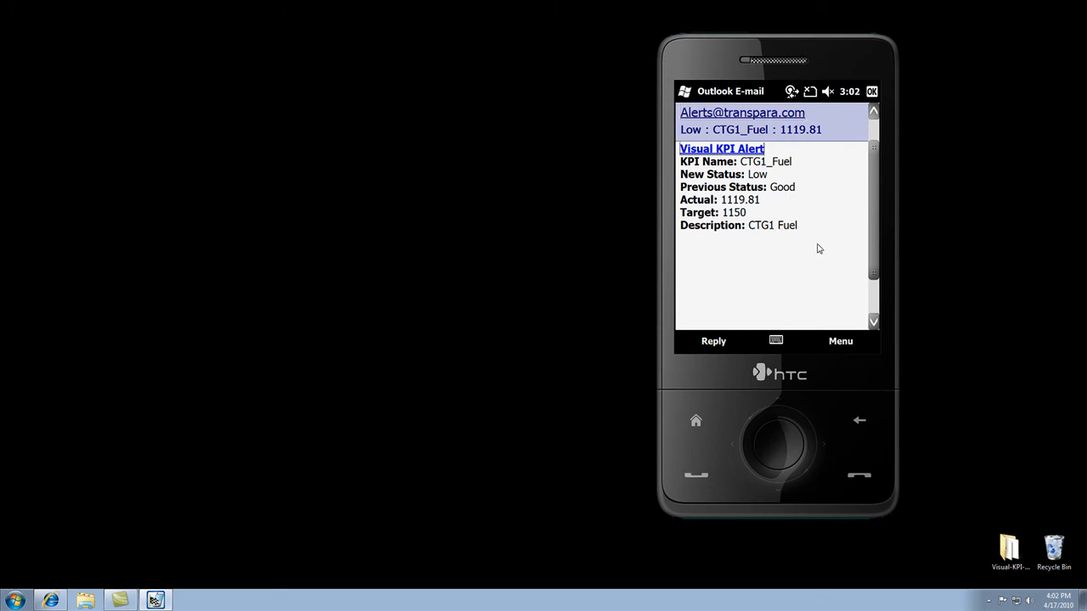
Follow the Visual KPI Alert link to the CTG1_Fuel trend chart in the phone browser.
left_click(720, 150)
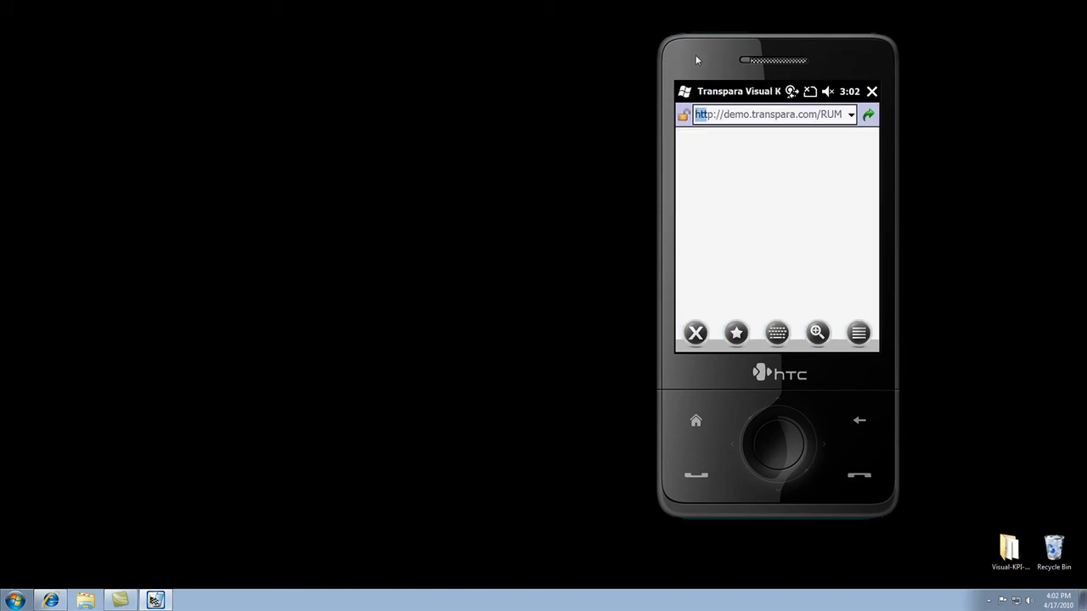
left_click(867, 114)
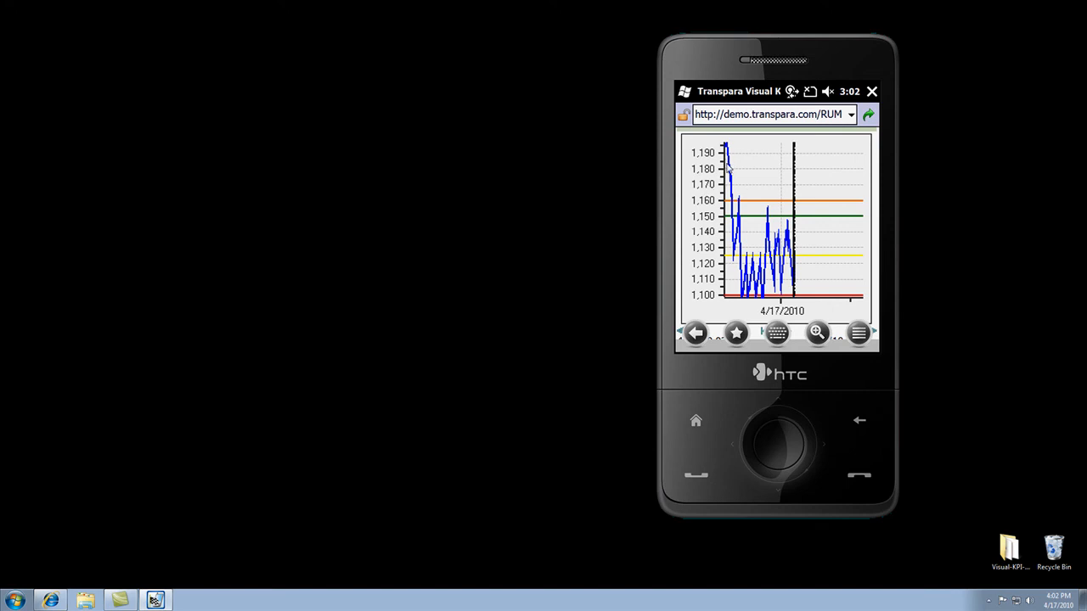
mouse_move(809, 275)
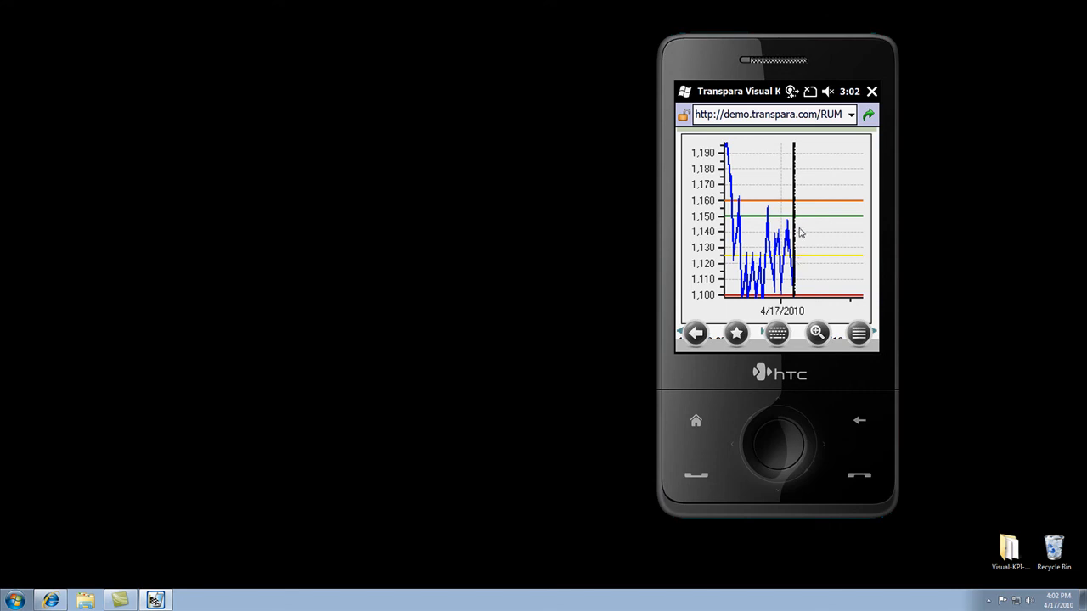
mouse_move(761, 234)
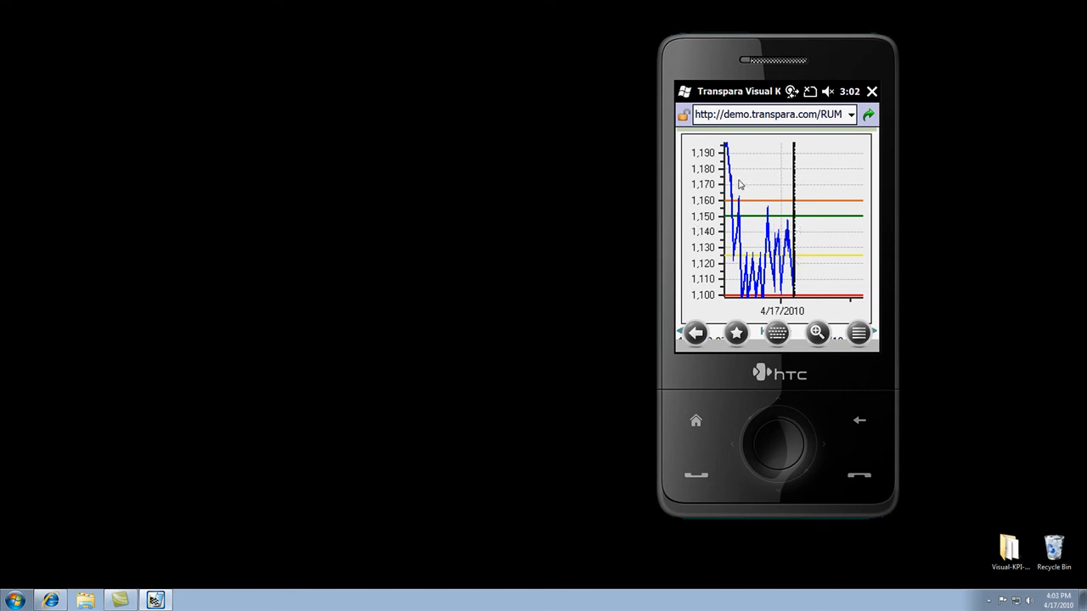
mouse_move(771, 197)
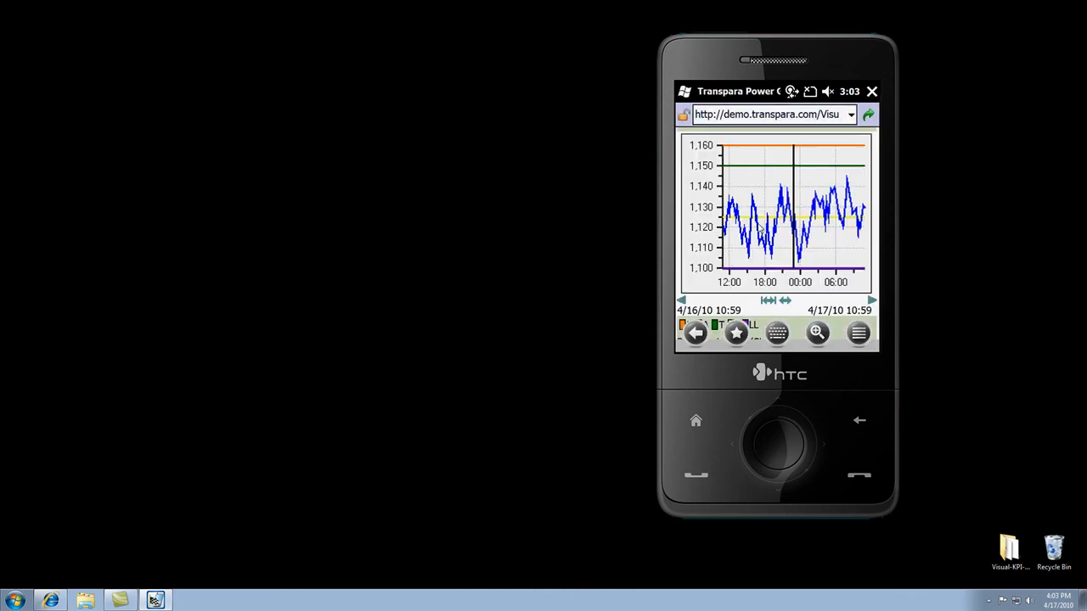
mouse_move(751, 174)
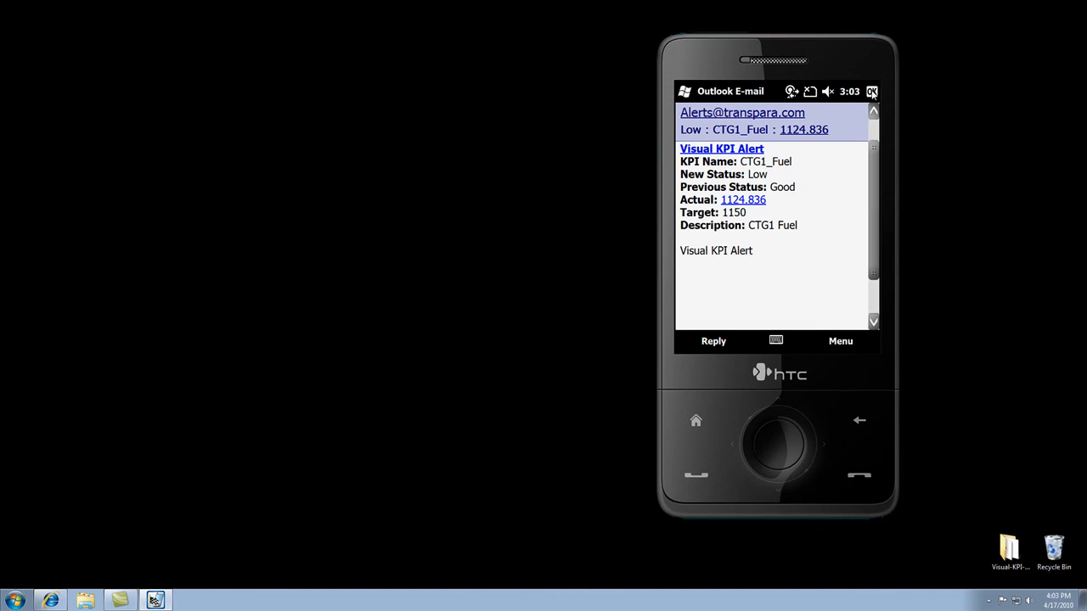
Close the alert message and Outlook E-mail, returning to the Today screen.
left_click(871, 92)
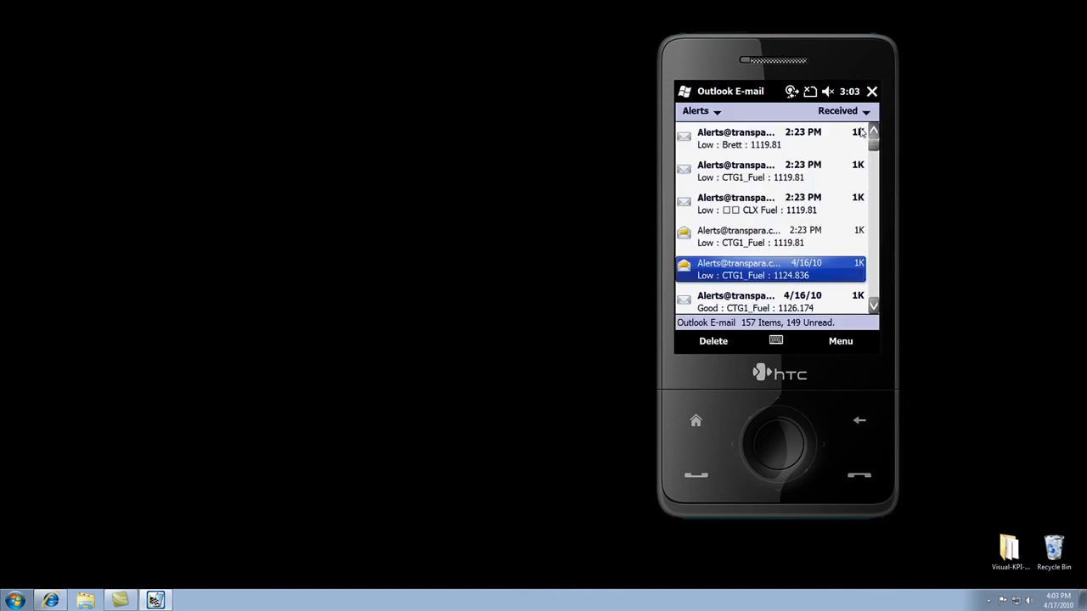
left_click(872, 92)
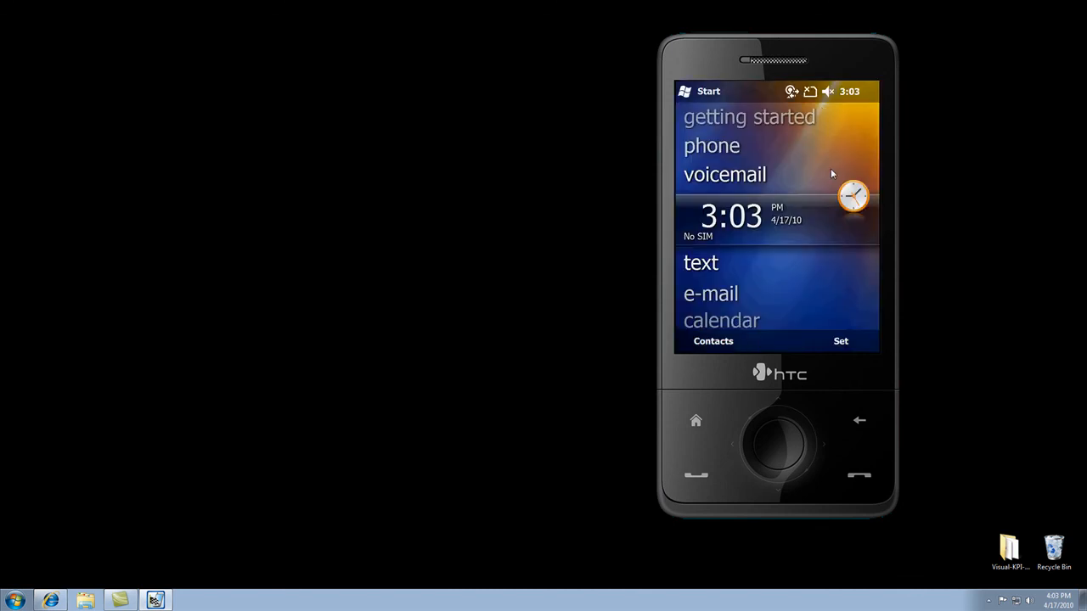
mouse_move(435, 397)
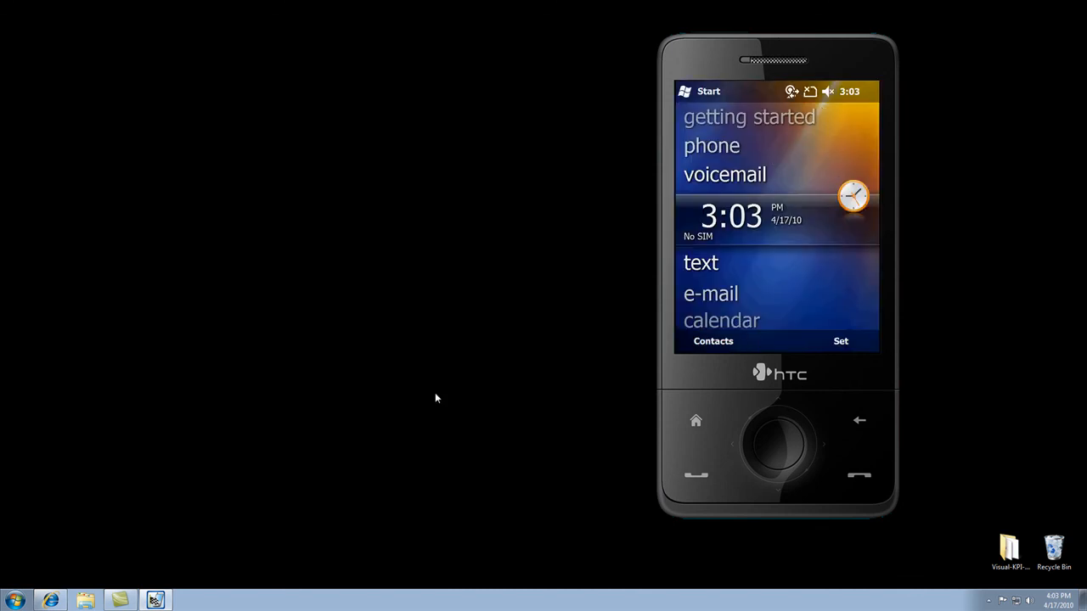
mouse_move(299, 506)
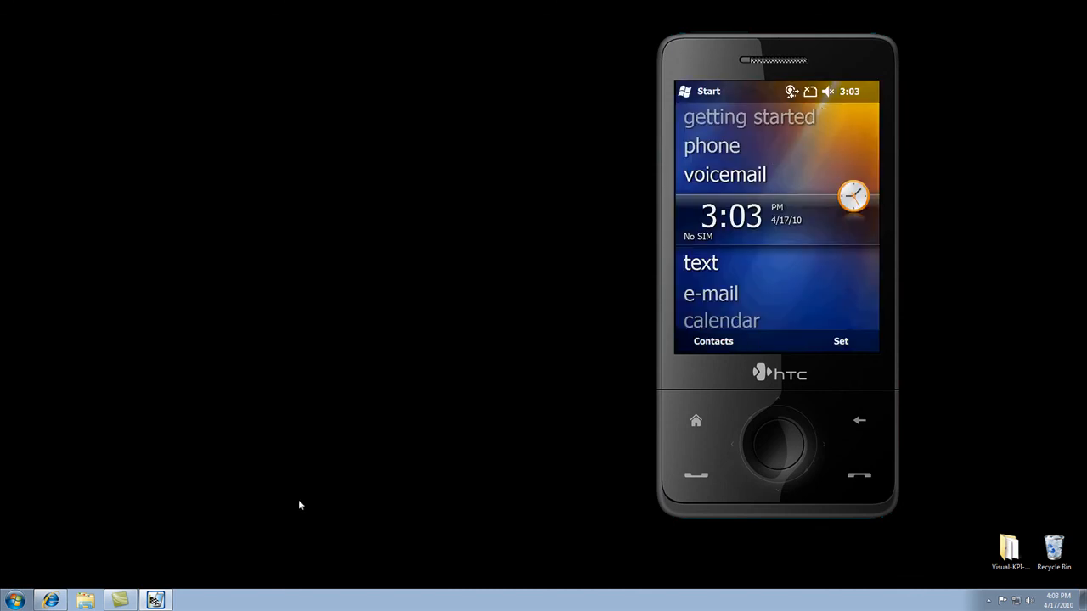